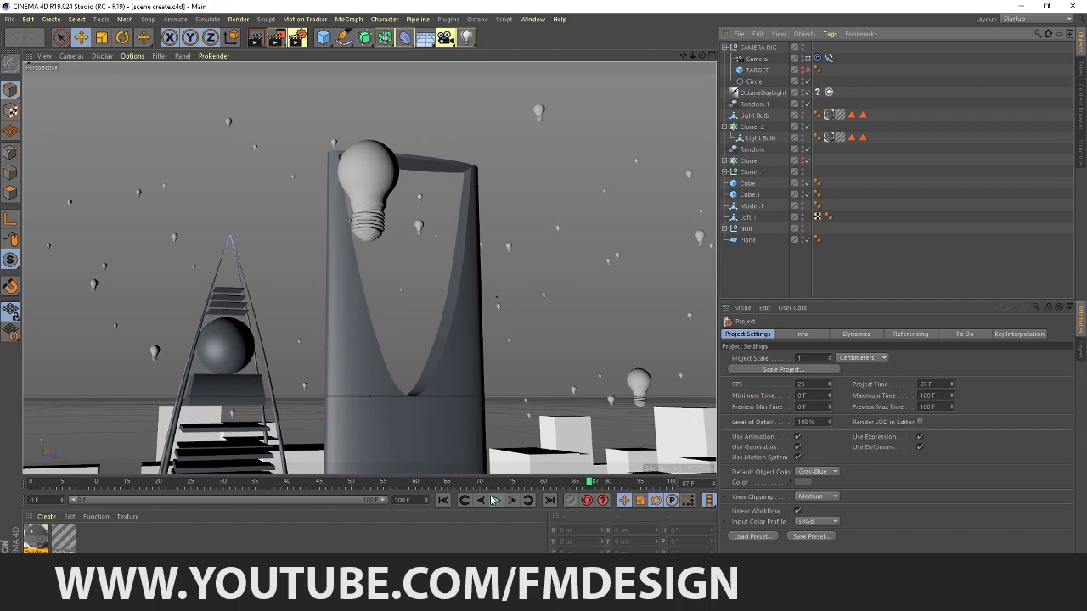
# - Play the tower-and-bulb scene animation back and forth in the viewport, then stop it
pyautogui.click(496, 499)
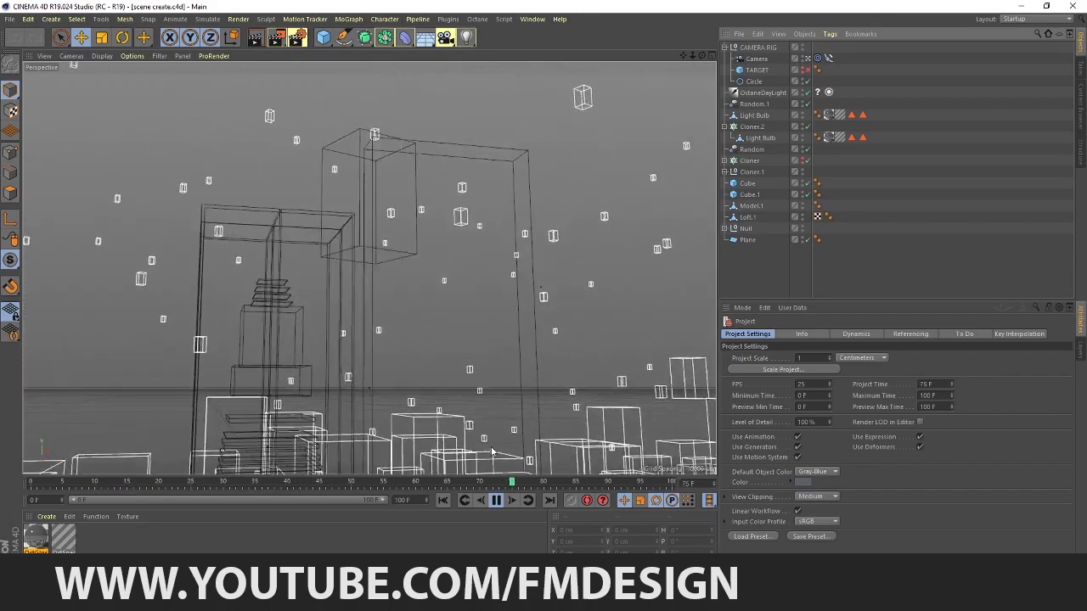
pyautogui.click(496, 499)
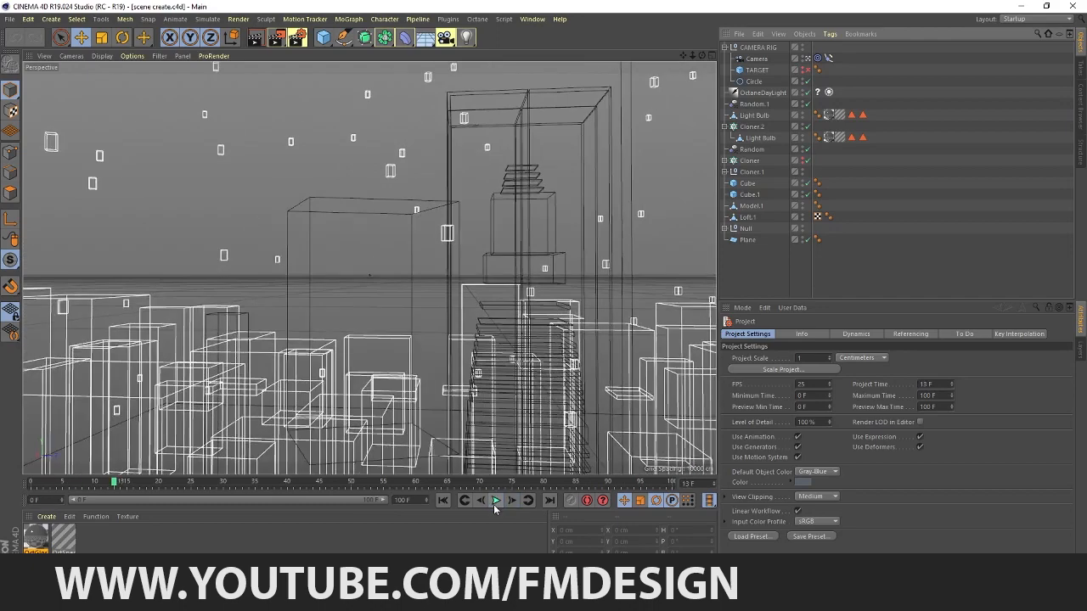
pyautogui.click(495, 500)
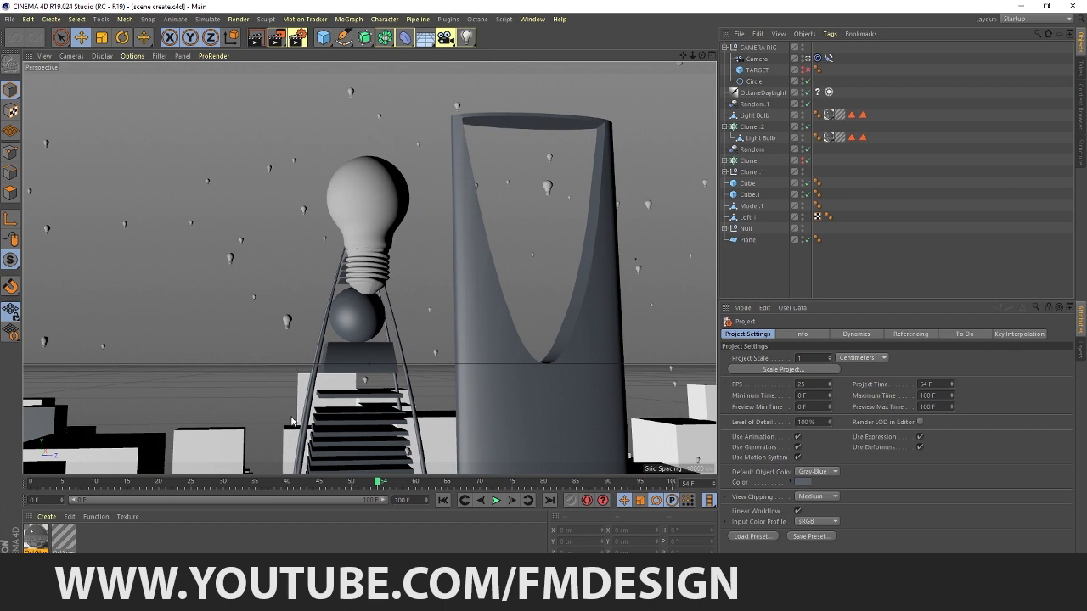
pyautogui.moveTo(531, 441)
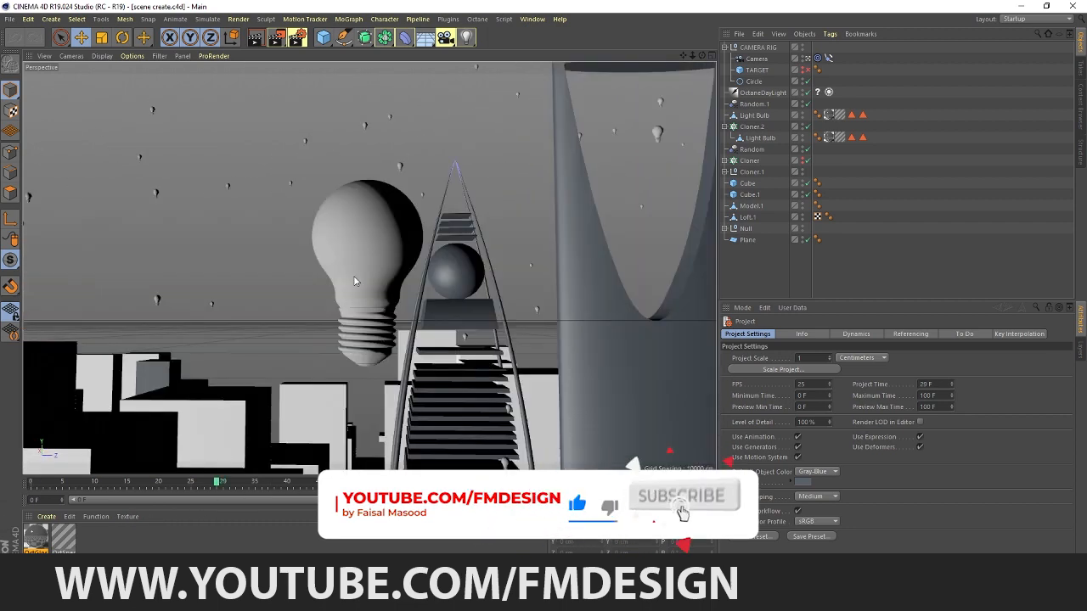
pyautogui.click(683, 496)
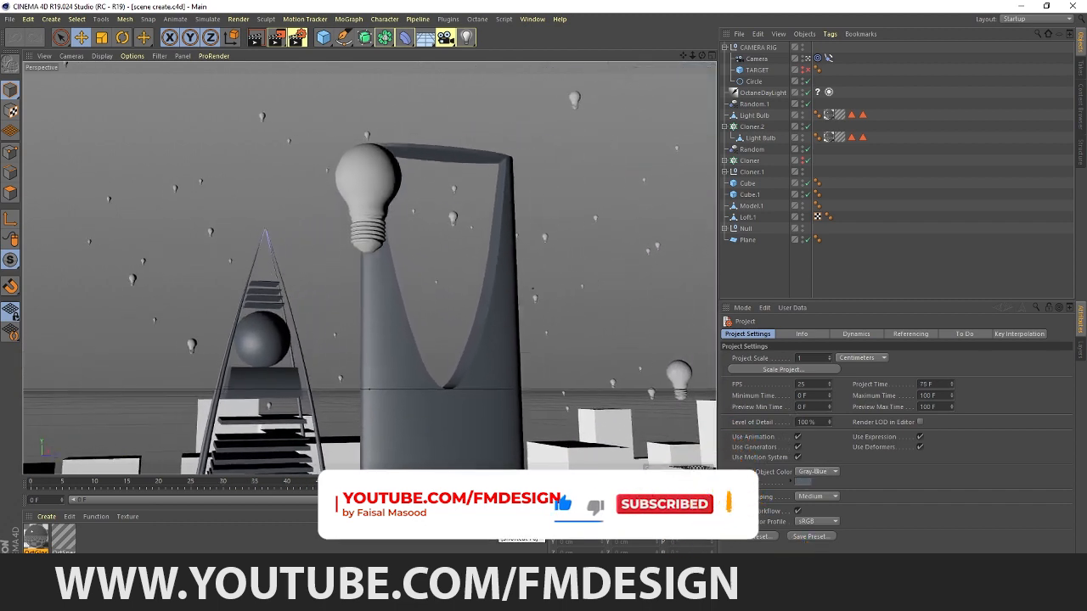
pyautogui.click(496, 499)
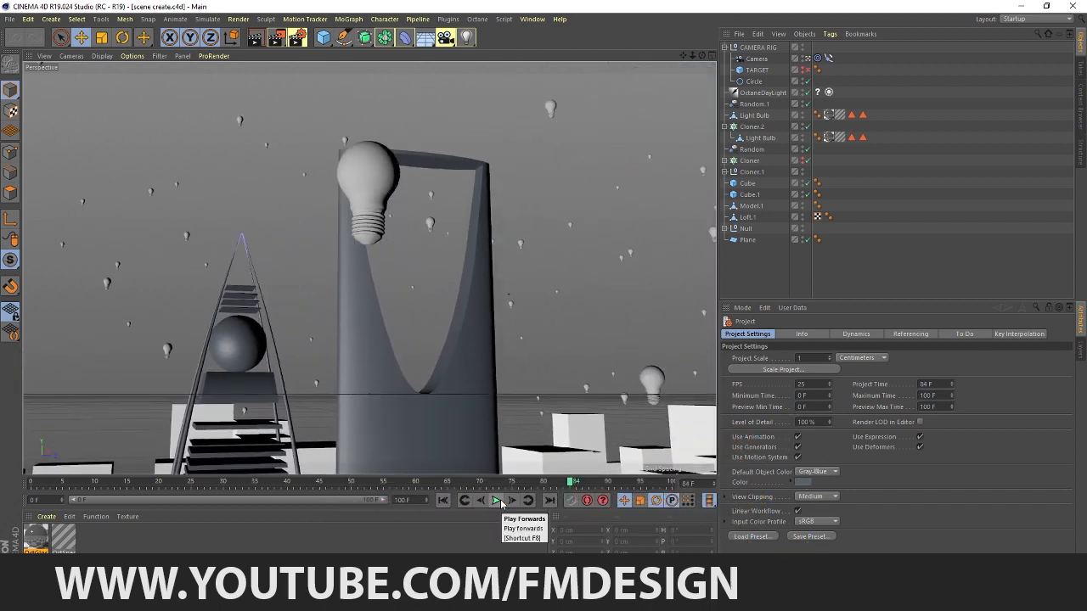
pyautogui.click(499, 500)
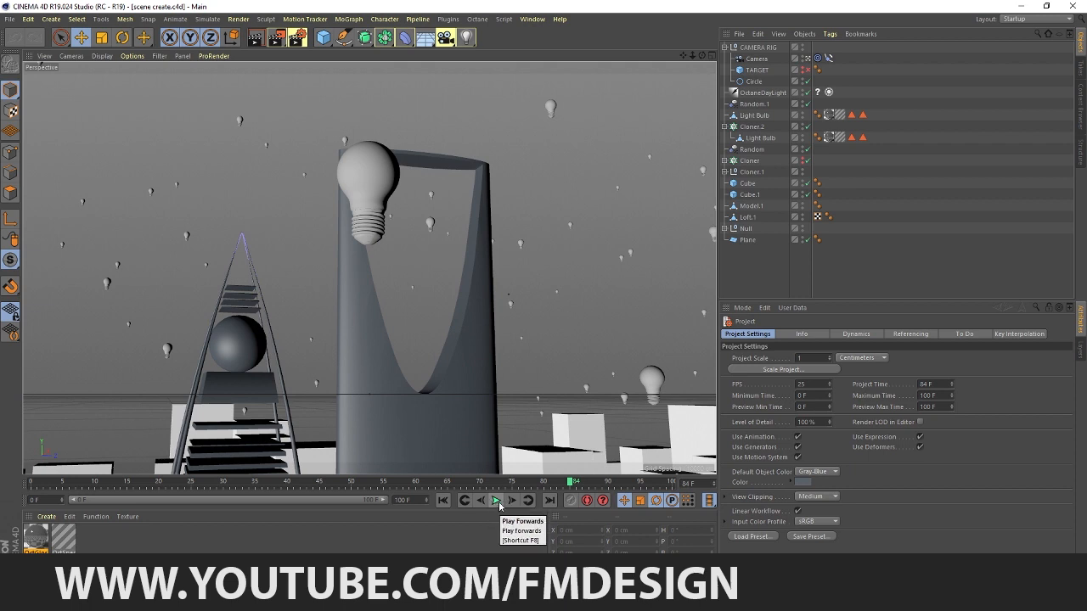
pyautogui.click(496, 499)
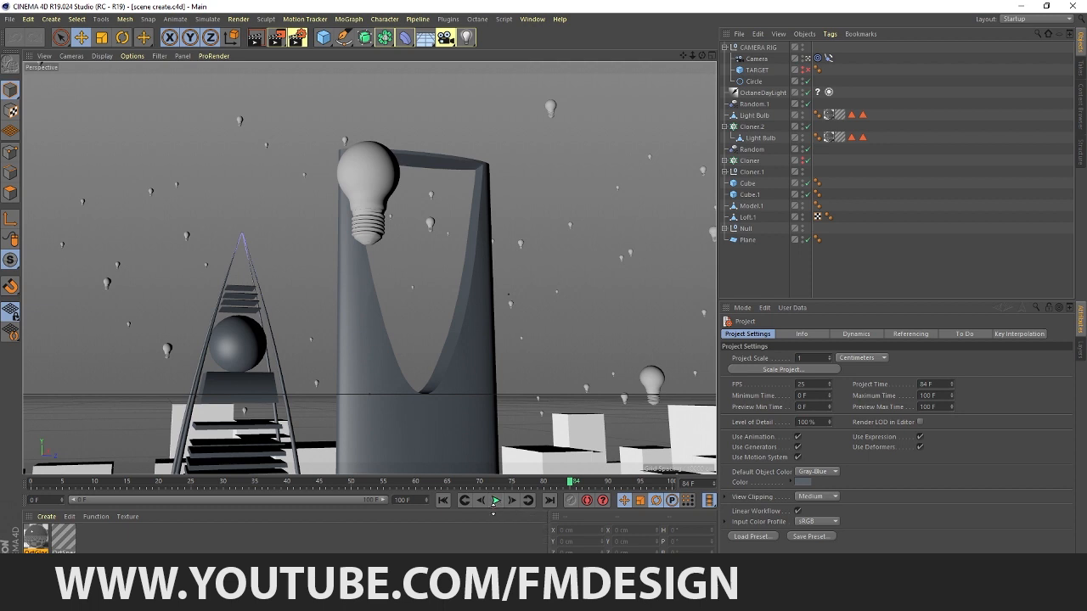
pyautogui.moveTo(494, 499)
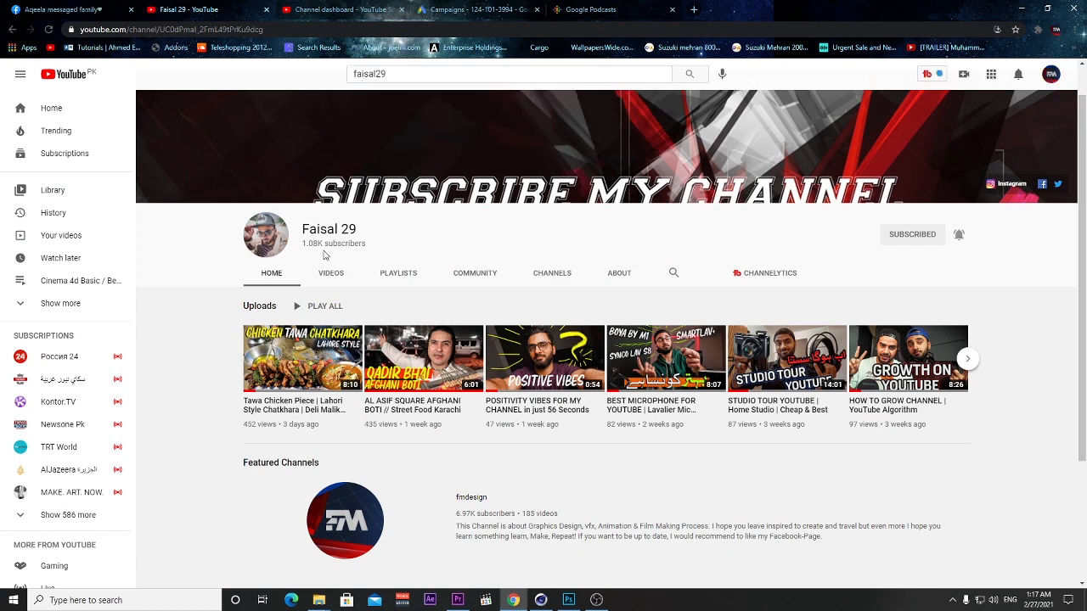
# - Browse the YouTube channel's full list of uploaded videos and return to the scene
pyautogui.click(331, 272)
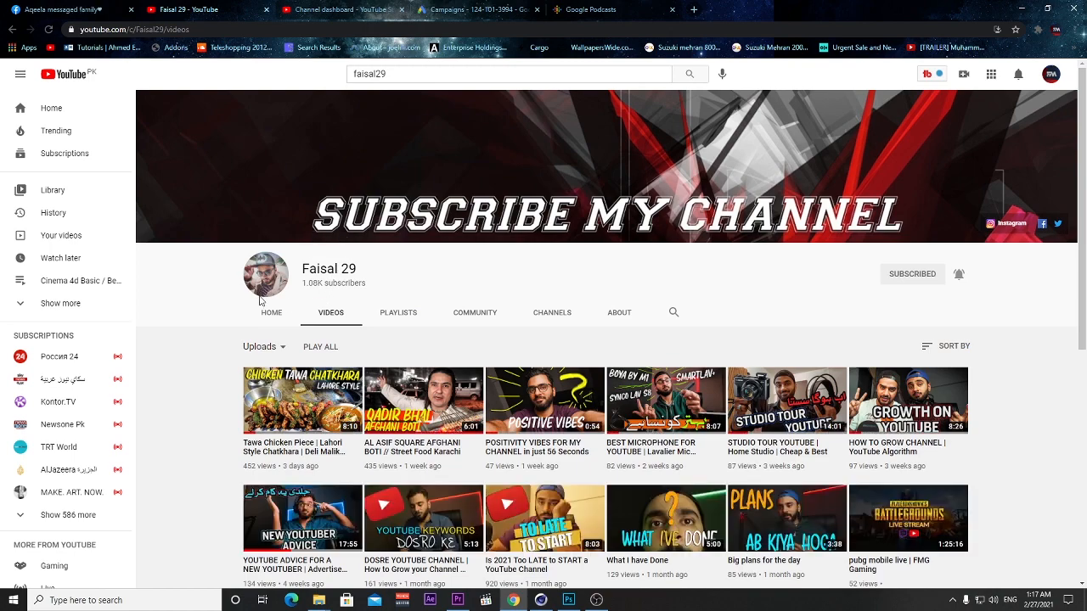
pyautogui.scroll(-3)
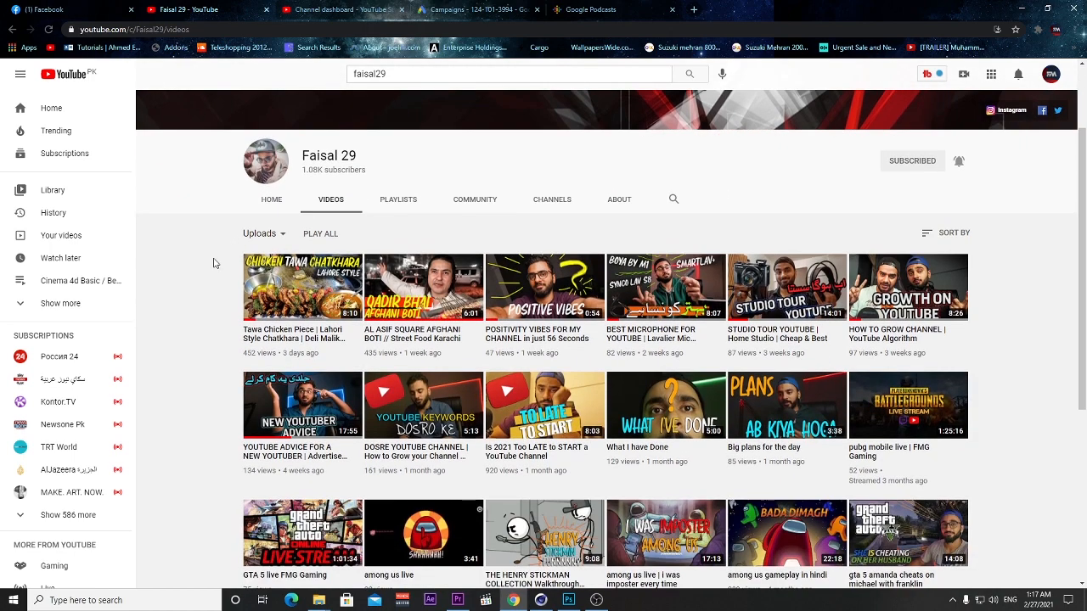
pyautogui.scroll(-3)
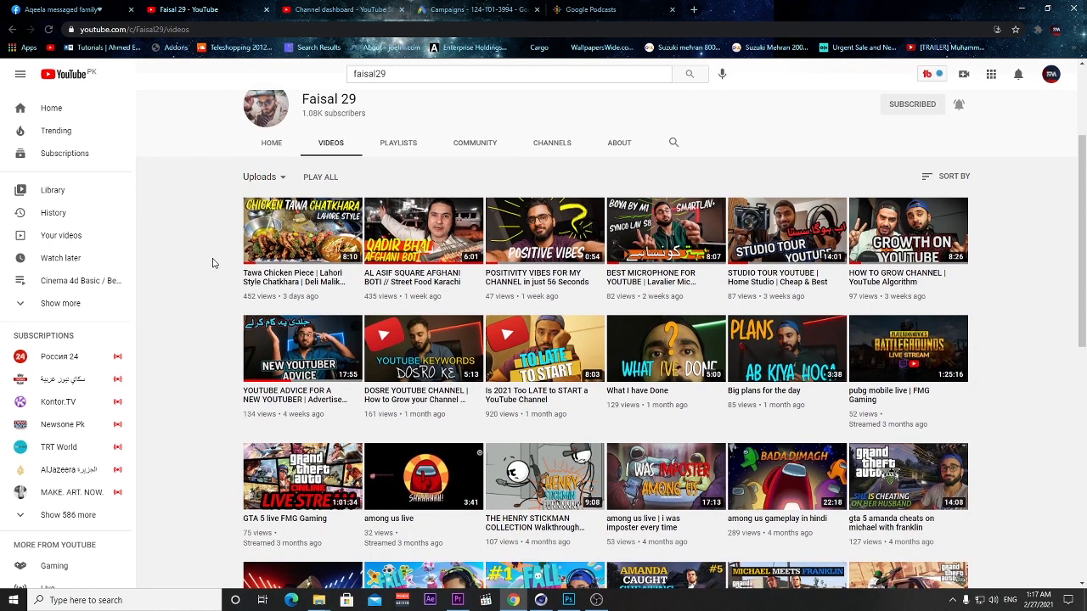
pyautogui.scroll(-3)
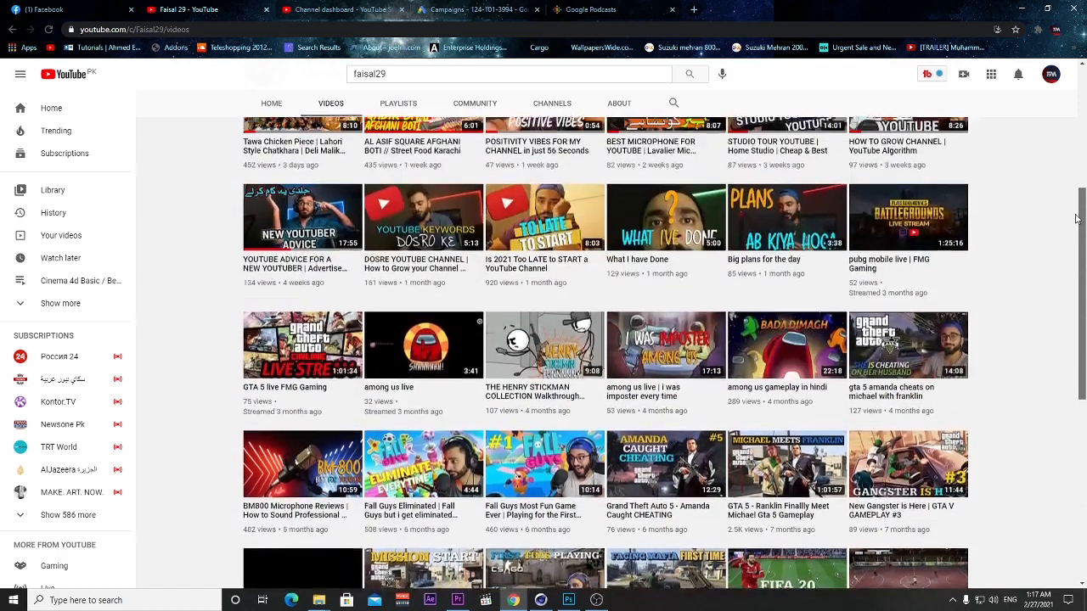
pyautogui.scroll(3)
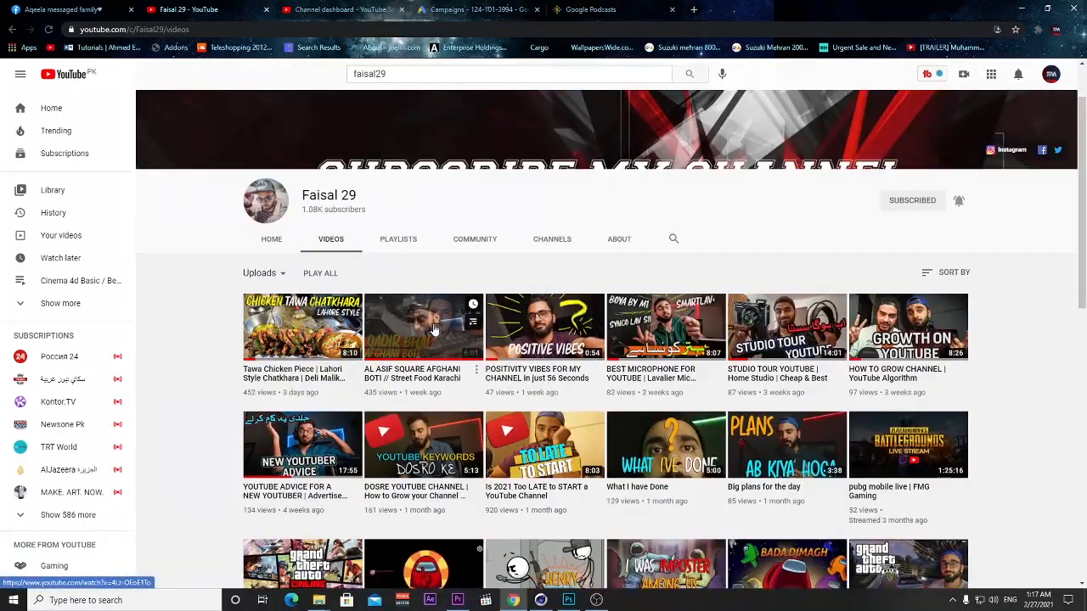
pyautogui.click(423, 326)
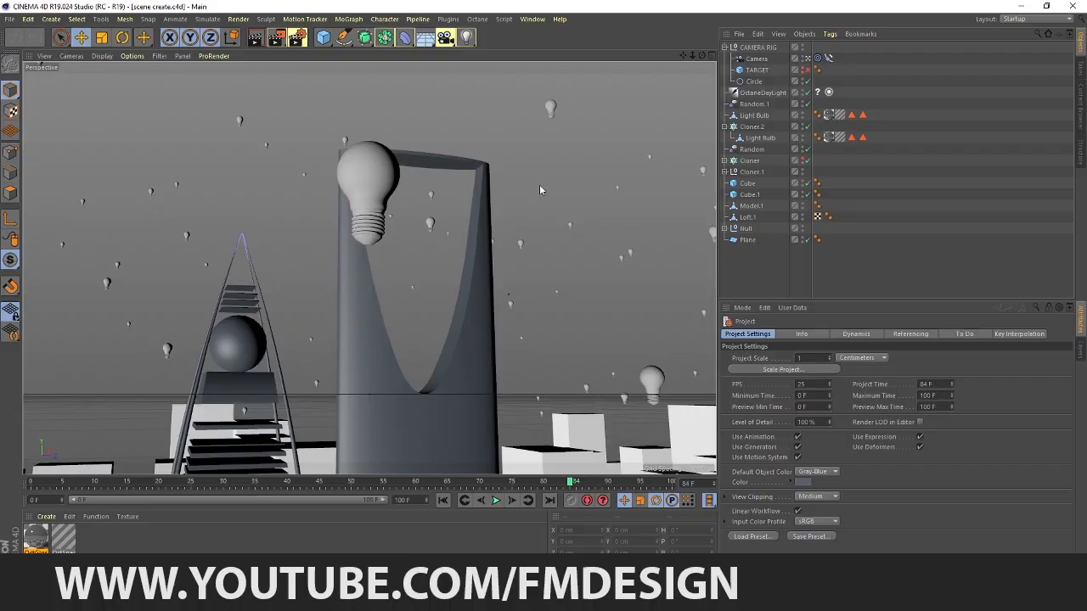
pyautogui.moveTo(489, 319)
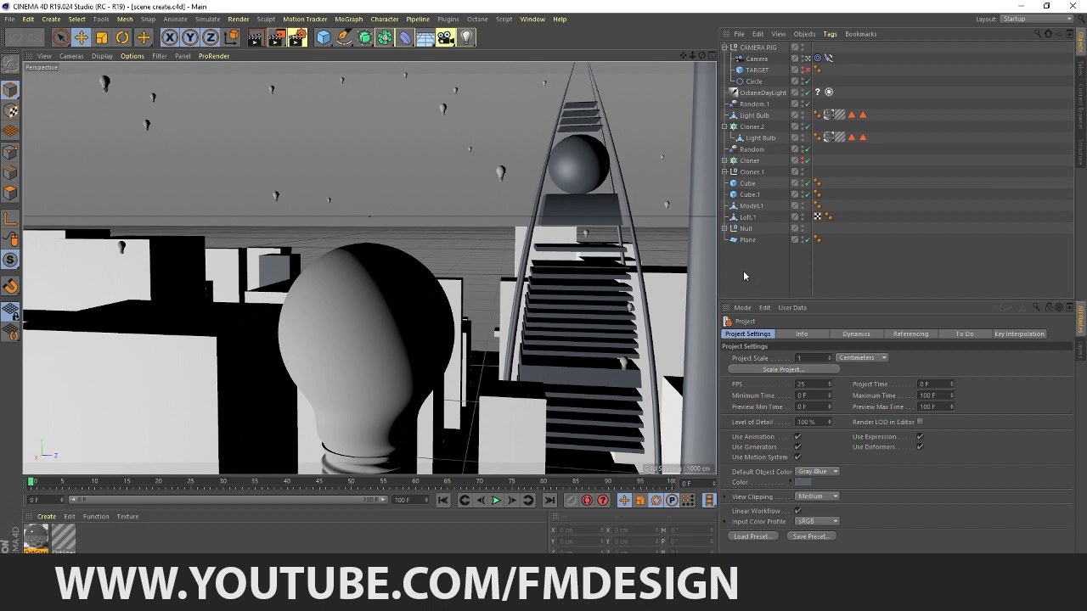
pyautogui.moveTo(756, 183)
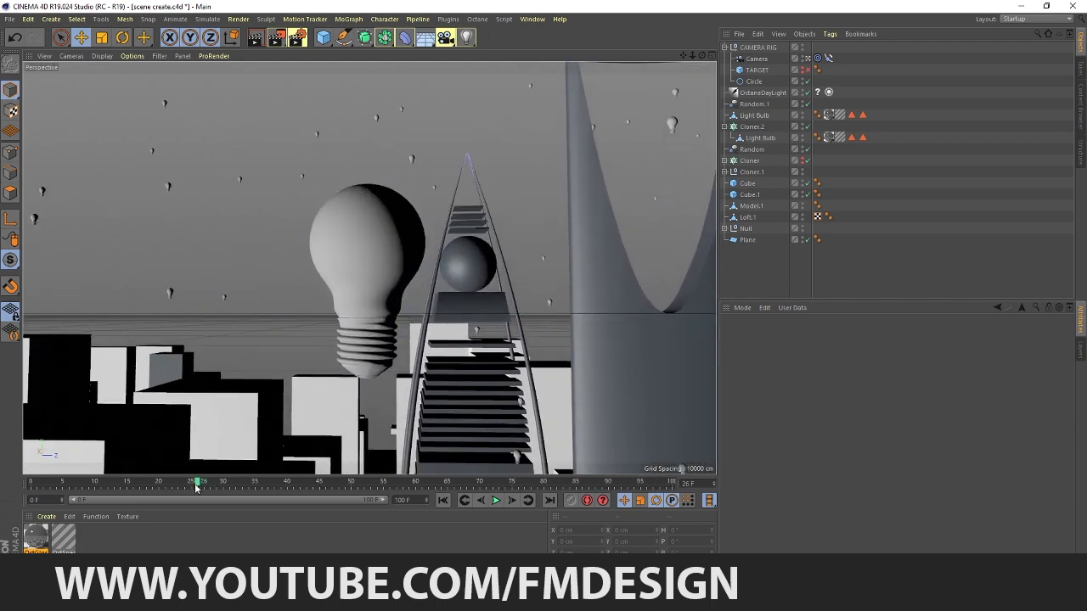
pyautogui.moveTo(193, 482); pyautogui.dragTo(562, 483)
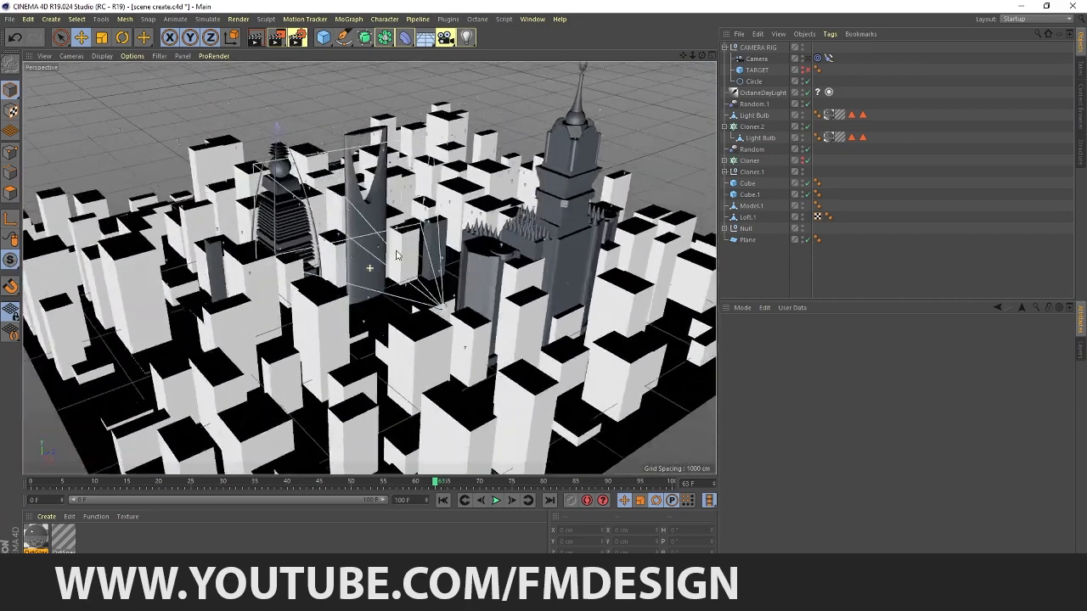
pyautogui.moveTo(394, 254); pyautogui.dragTo(285, 255)
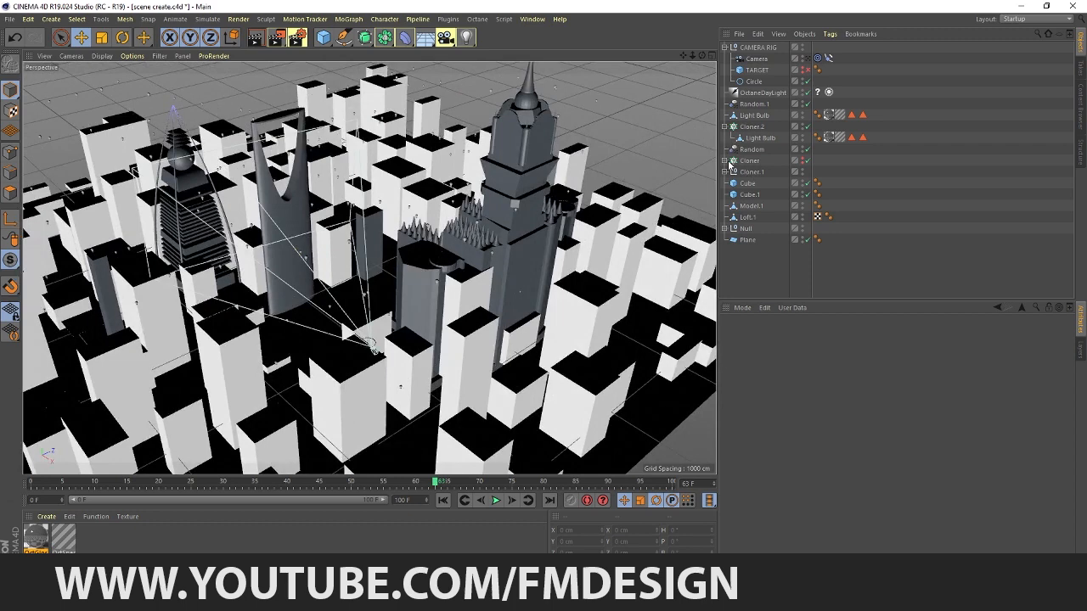
pyautogui.click(723, 172)
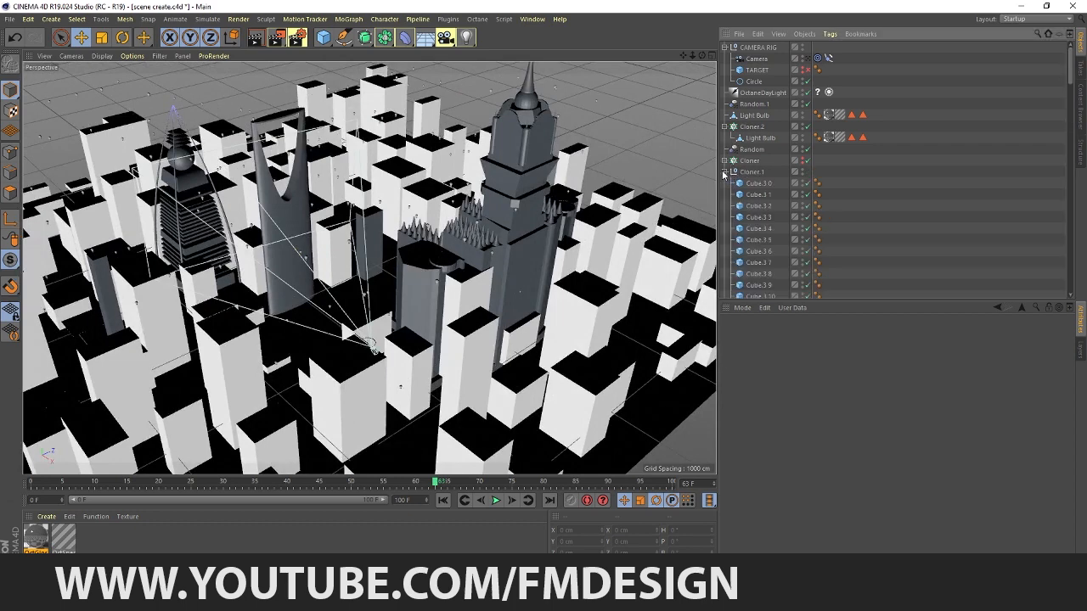
pyautogui.click(723, 171)
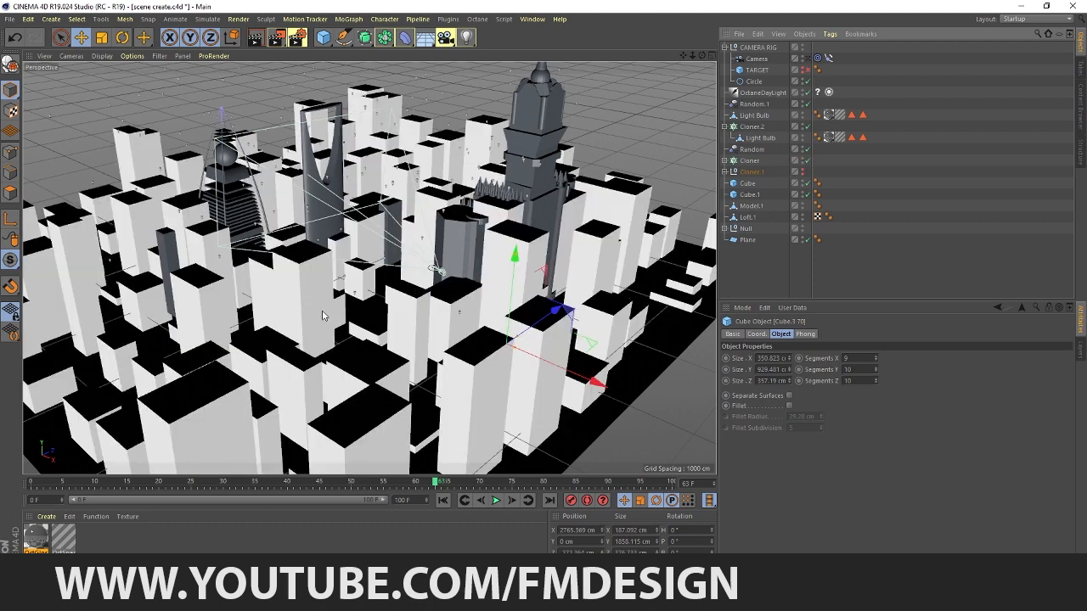
# - Widen the block cloner's grid size and adjust the Random effector's scale on the blocks
pyautogui.click(749, 159)
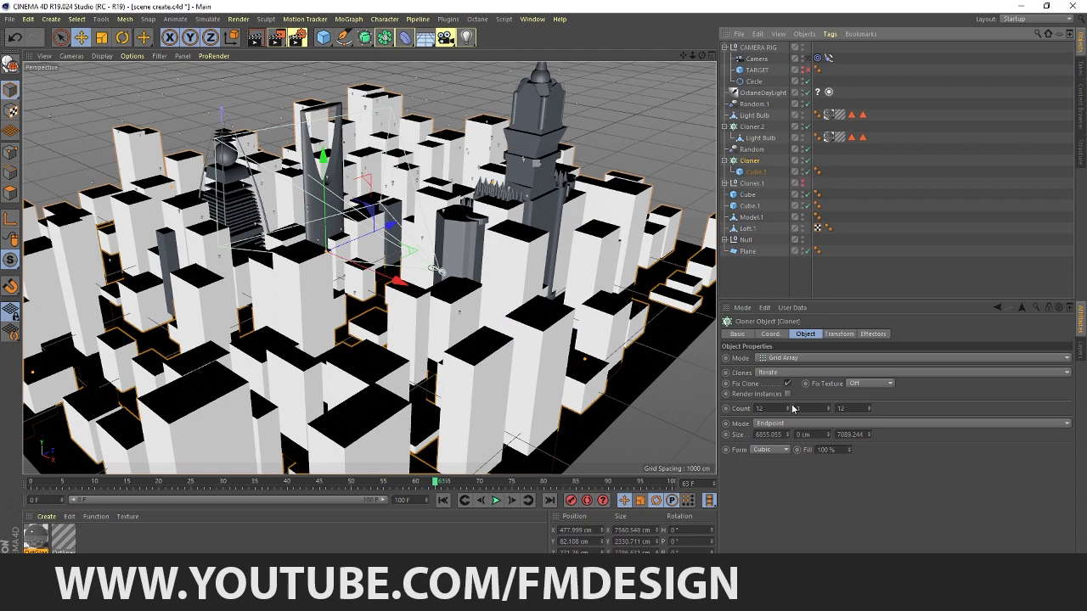
pyautogui.moveTo(767, 407); pyautogui.dragTo(761, 408)
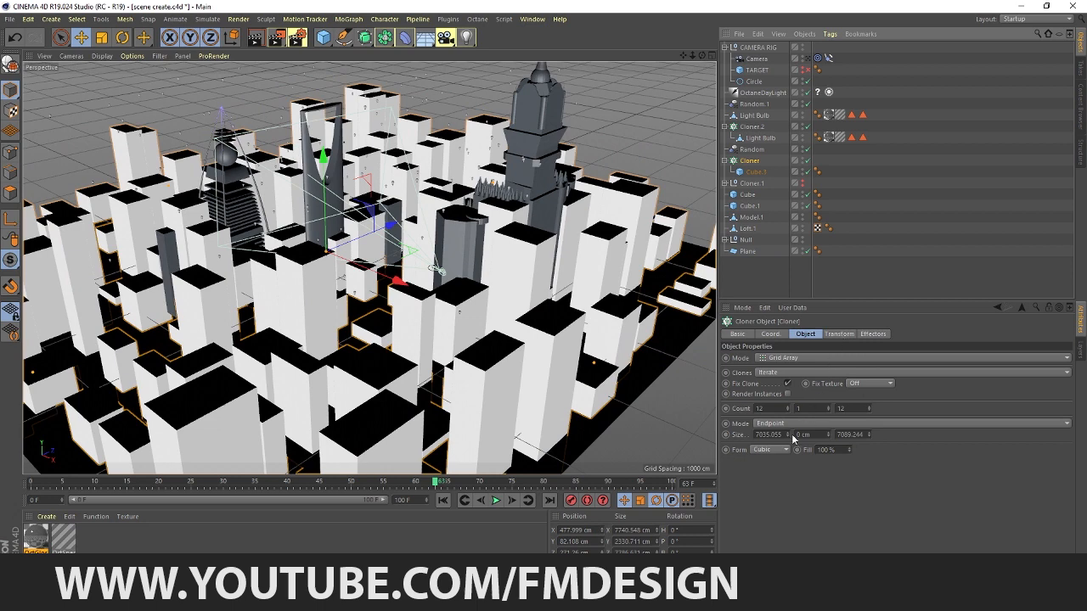
pyautogui.moveTo(794, 435); pyautogui.dragTo(829, 435)
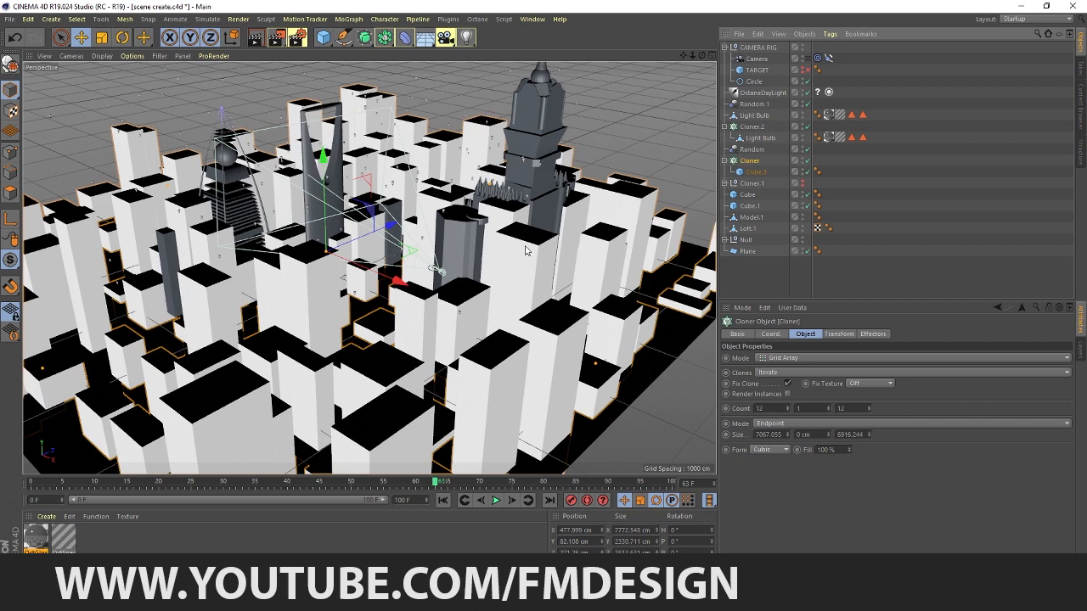
pyautogui.moveTo(553, 265)
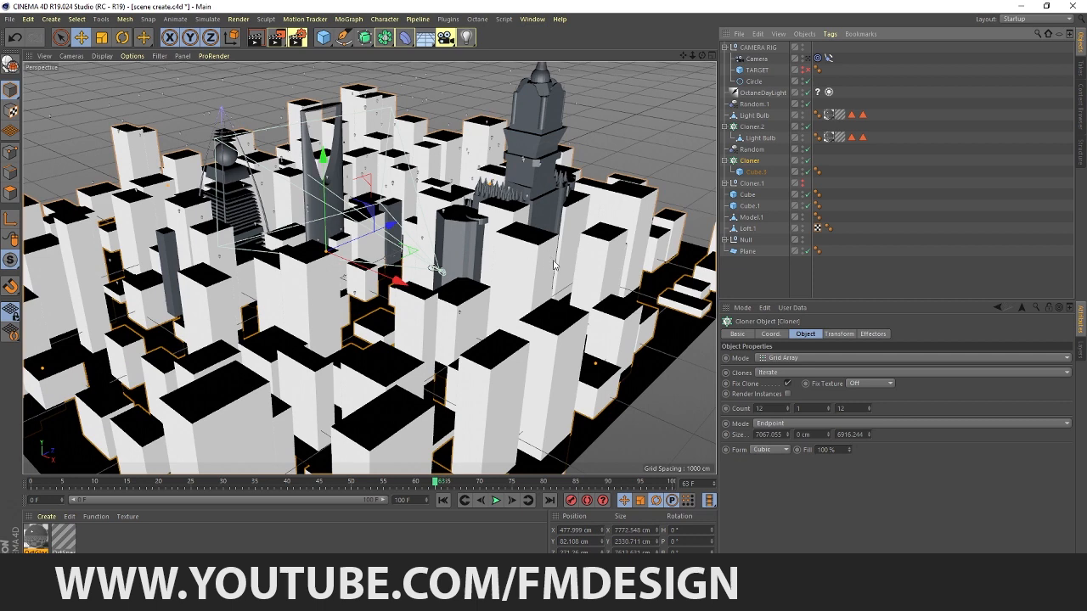
pyautogui.moveTo(881, 343)
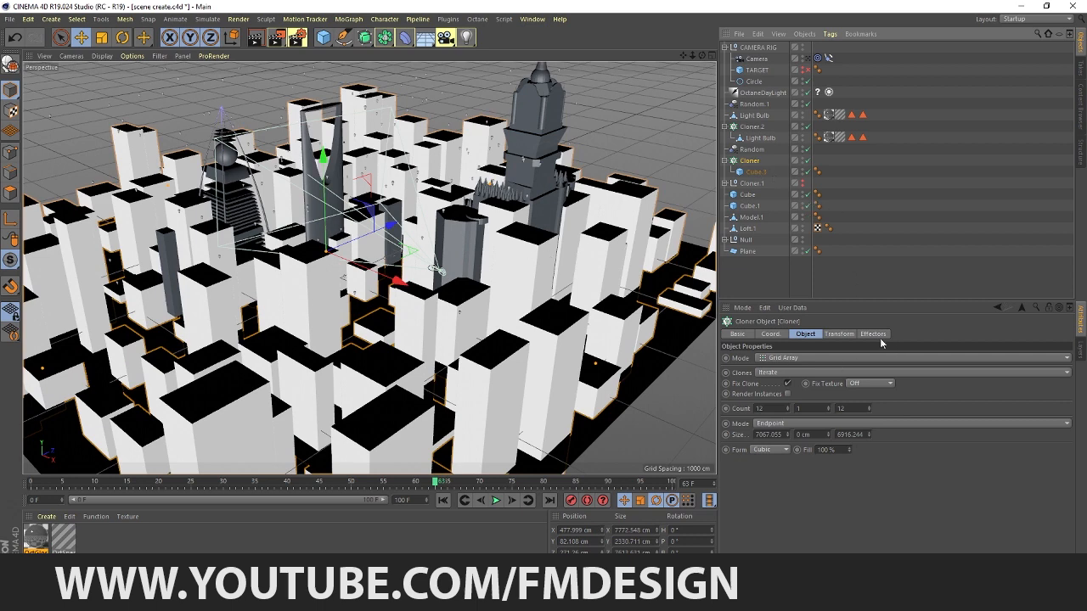
pyautogui.click(873, 333)
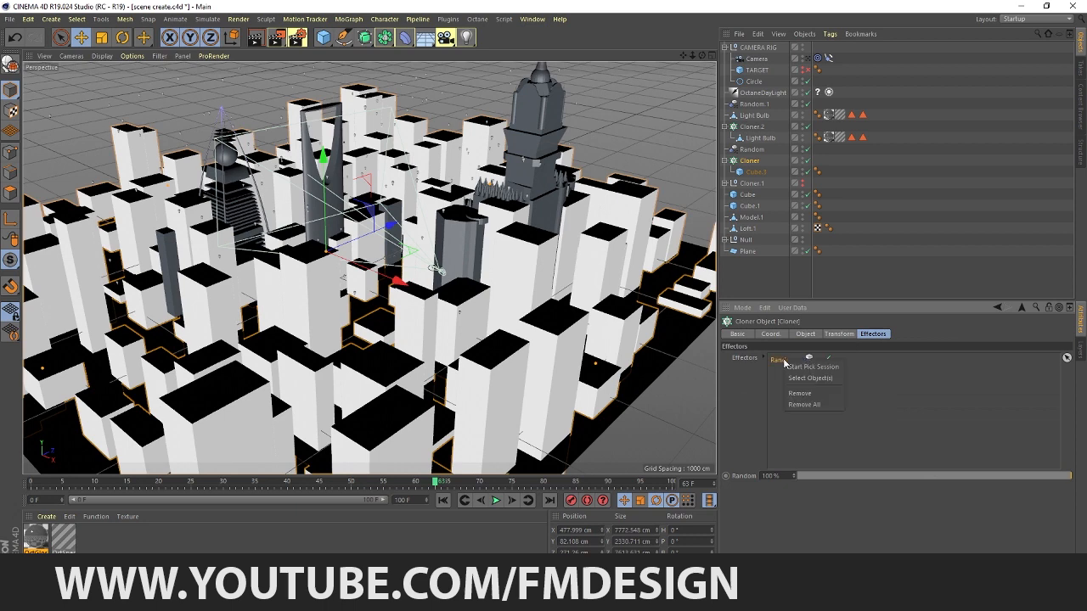
pyautogui.moveTo(778, 365)
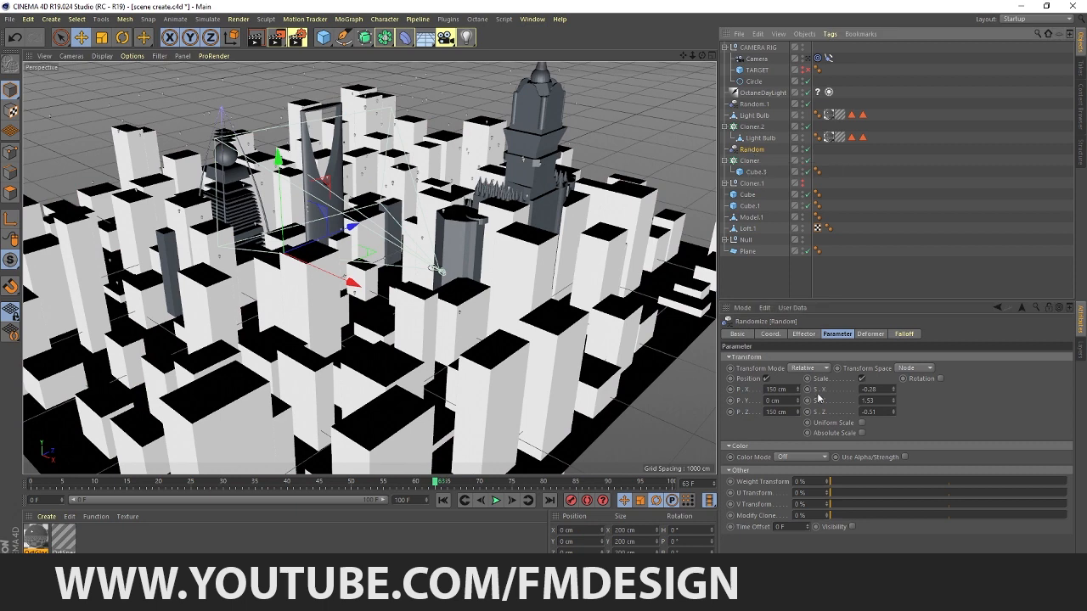
pyautogui.moveTo(803, 398)
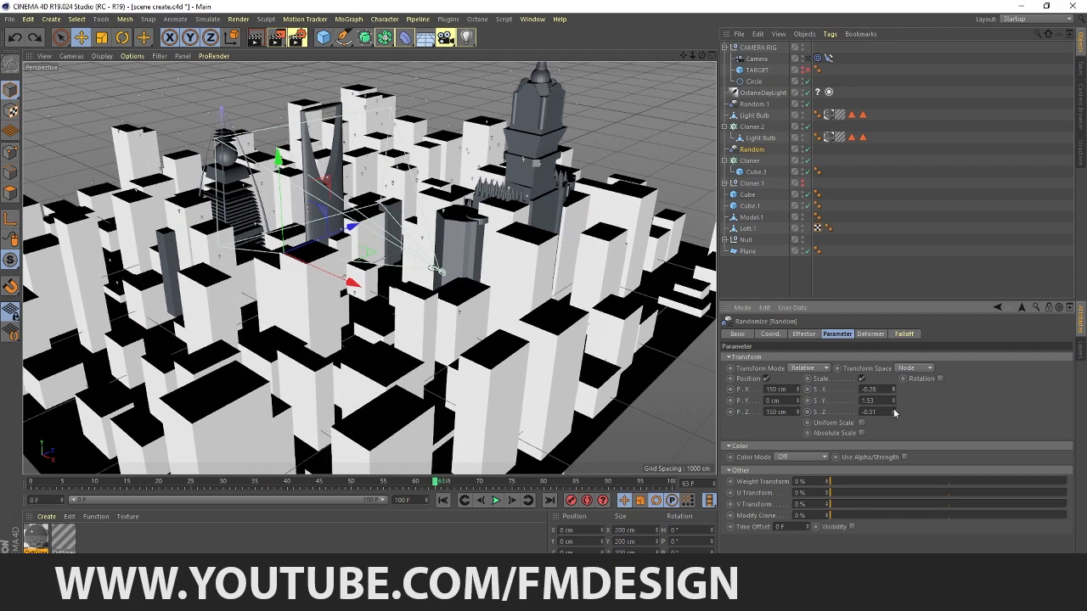
pyautogui.moveTo(869, 401); pyautogui.dragTo(849, 401)
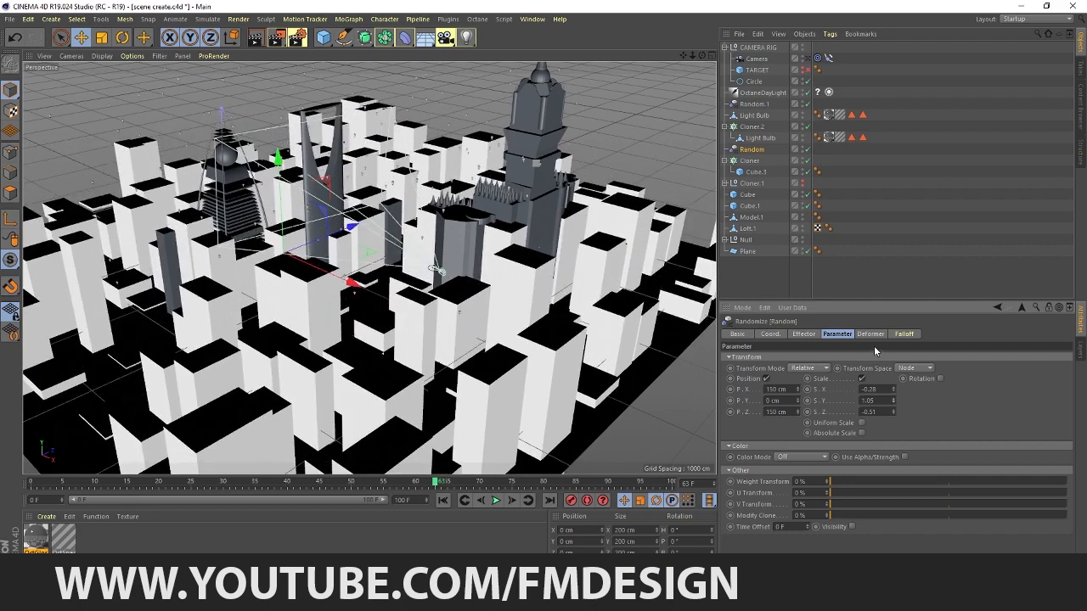
# - Start a new empty project from the File menu
pyautogui.click(11, 19)
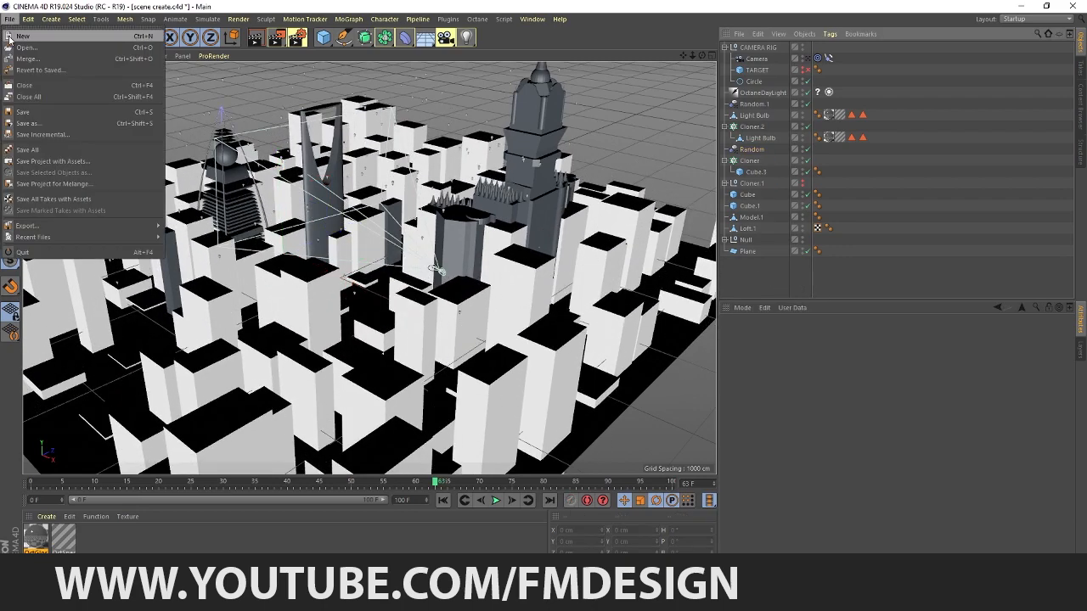
pyautogui.click(22, 36)
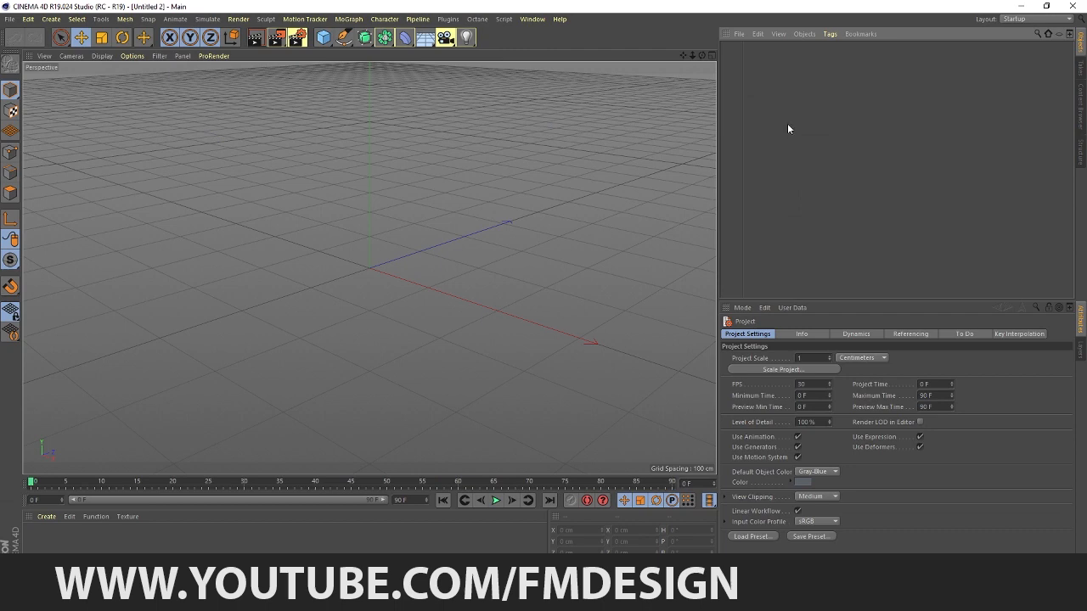
pyautogui.moveTo(421, 62)
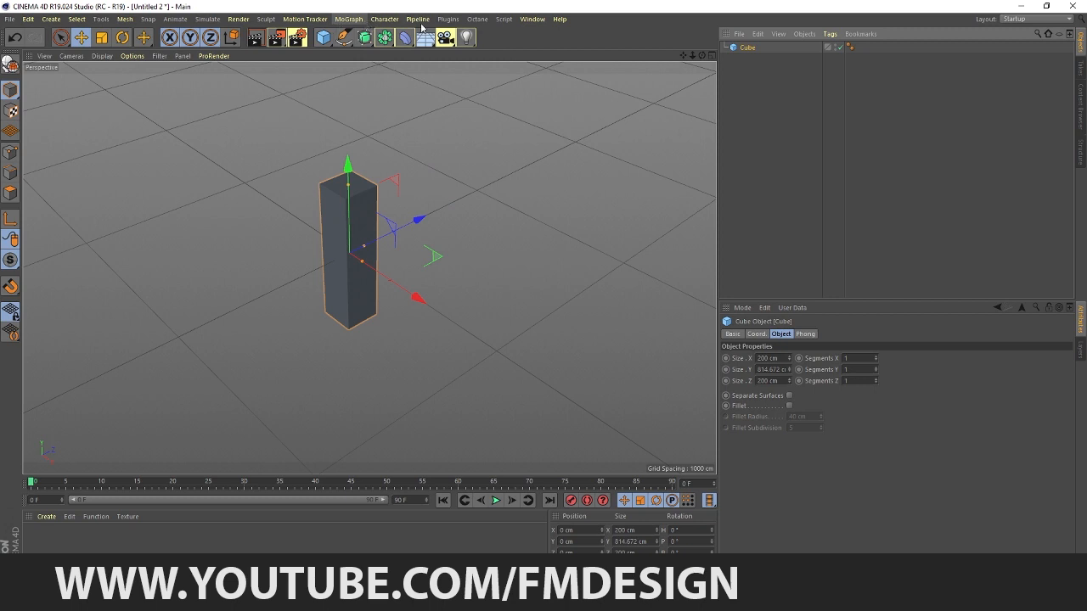
# - Add a MoGraph Cloner, nest the cube under it and arrange the clones as a grid
pyautogui.click(348, 19)
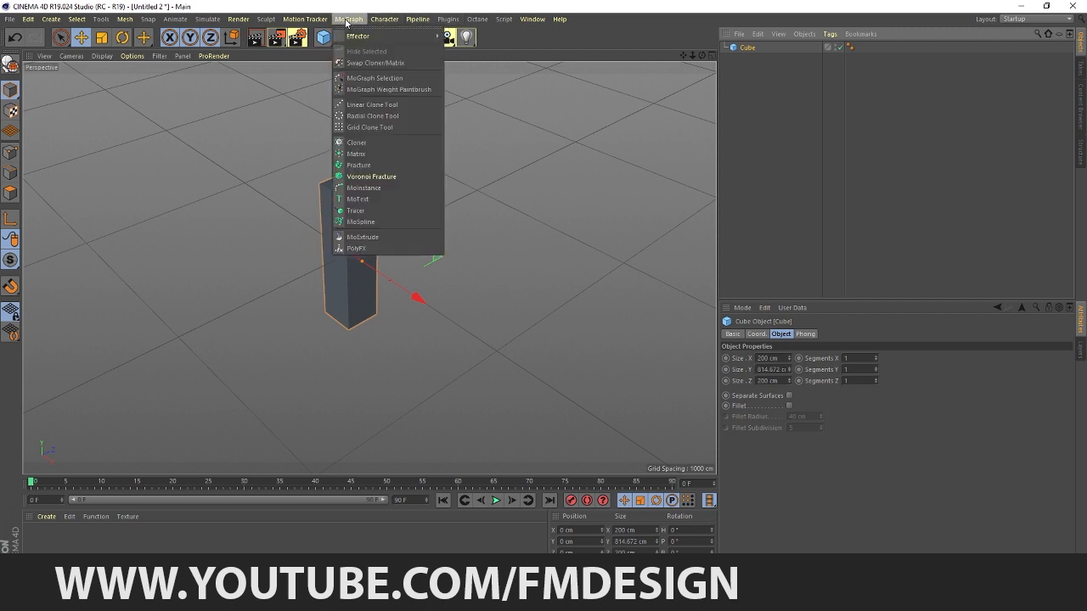
pyautogui.click(357, 143)
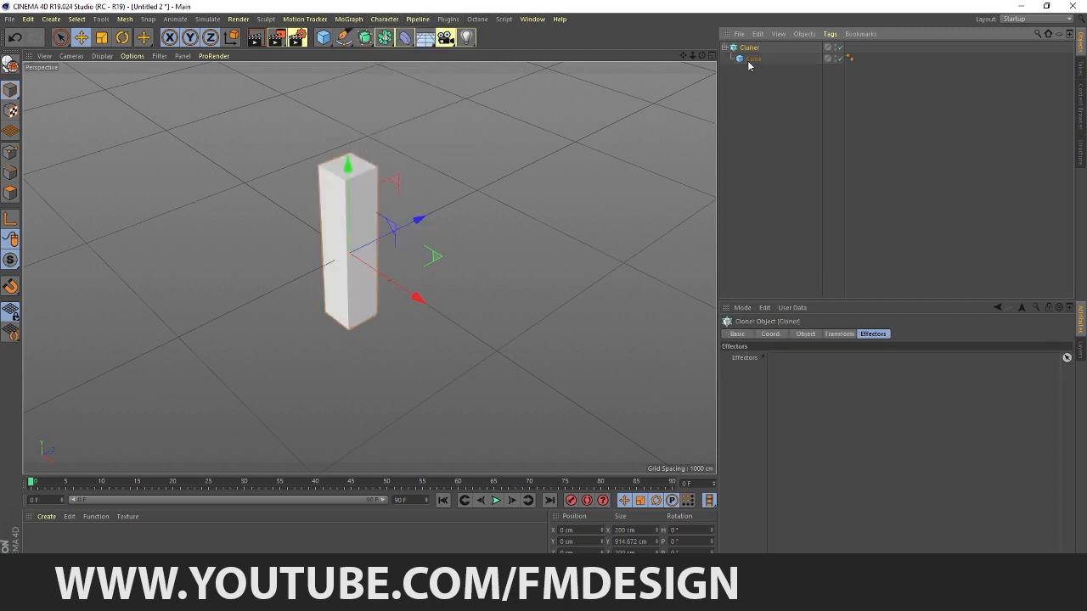
pyautogui.click(754, 57)
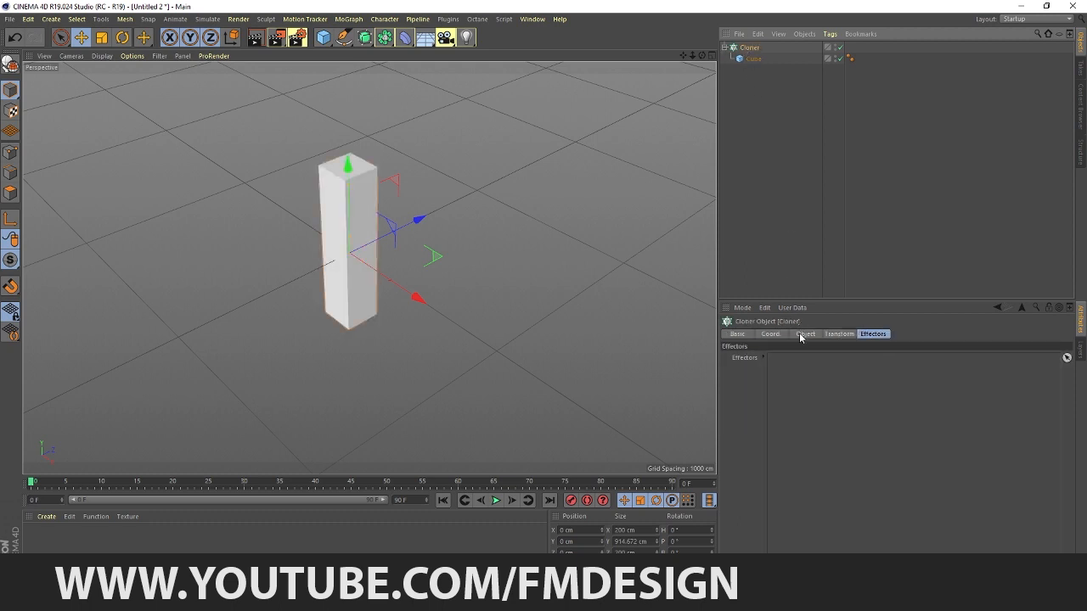
pyautogui.click(805, 332)
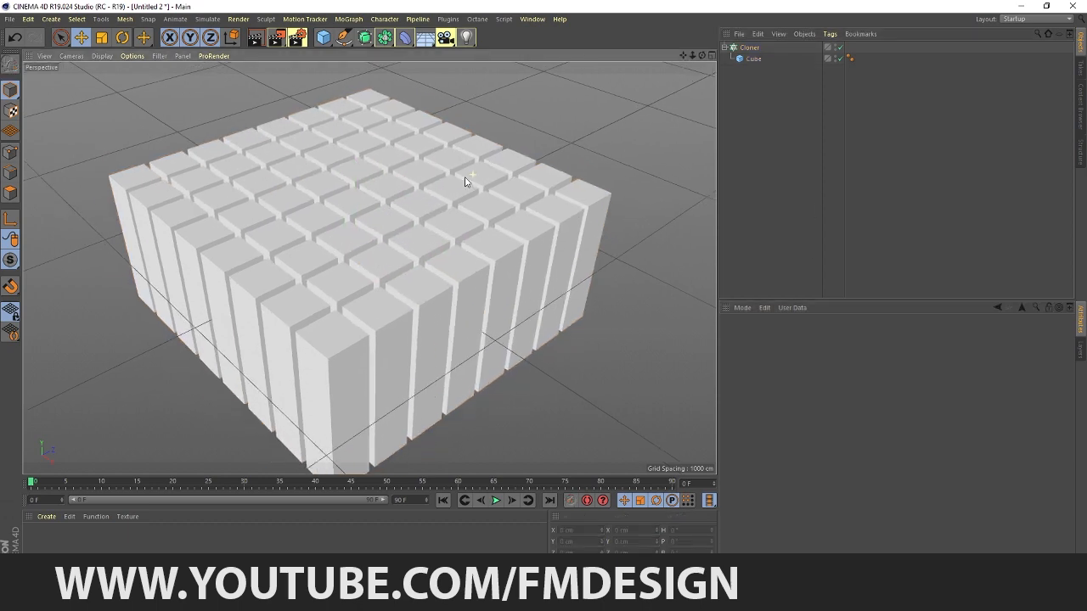
pyautogui.moveTo(466, 181); pyautogui.dragTo(366, 266)
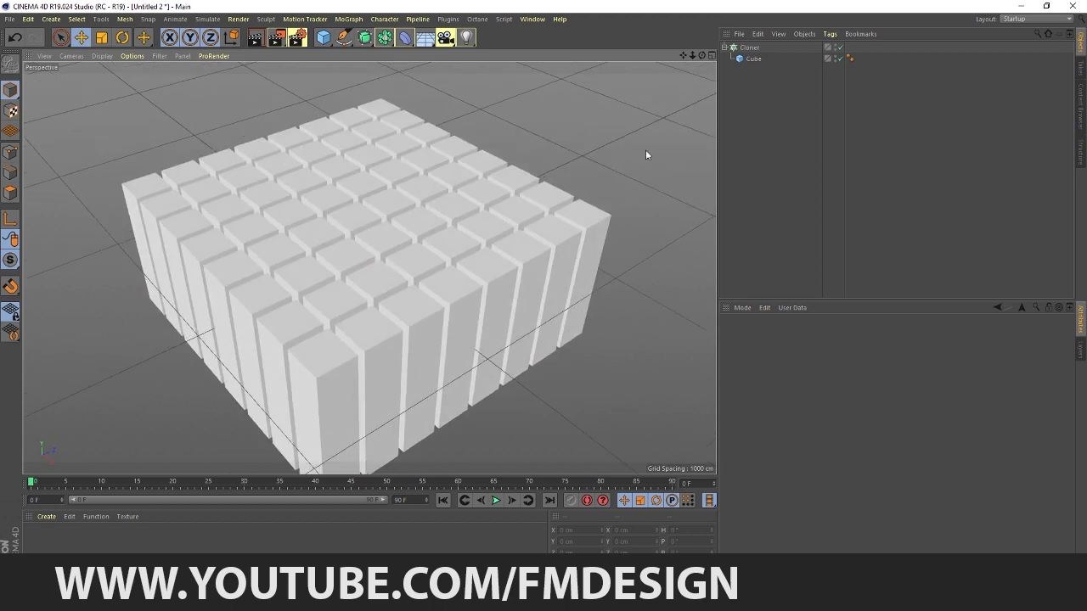
pyautogui.click(749, 48)
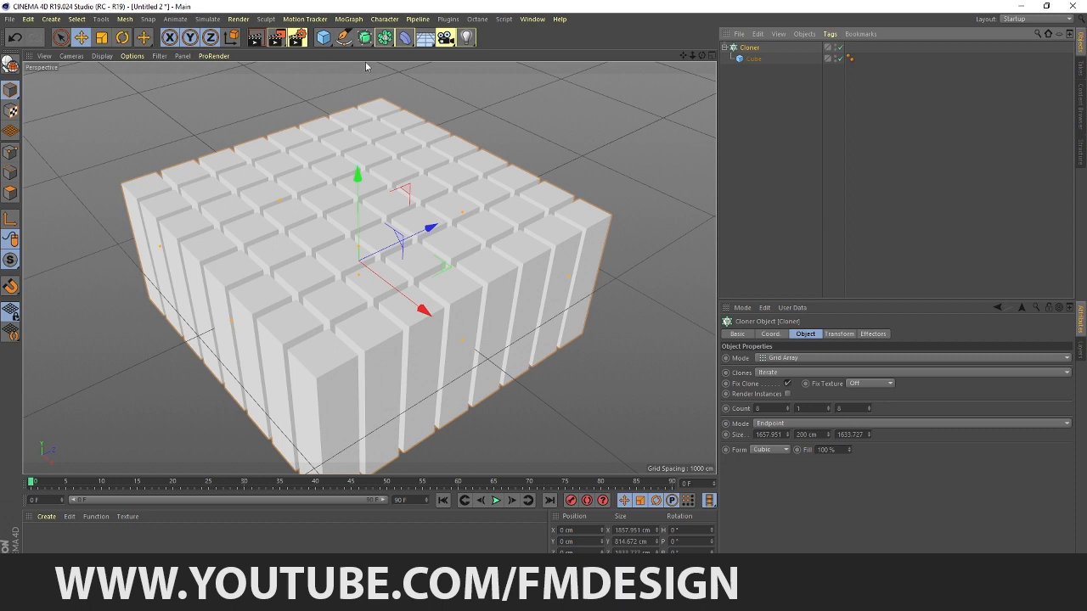
pyautogui.moveTo(346, 56)
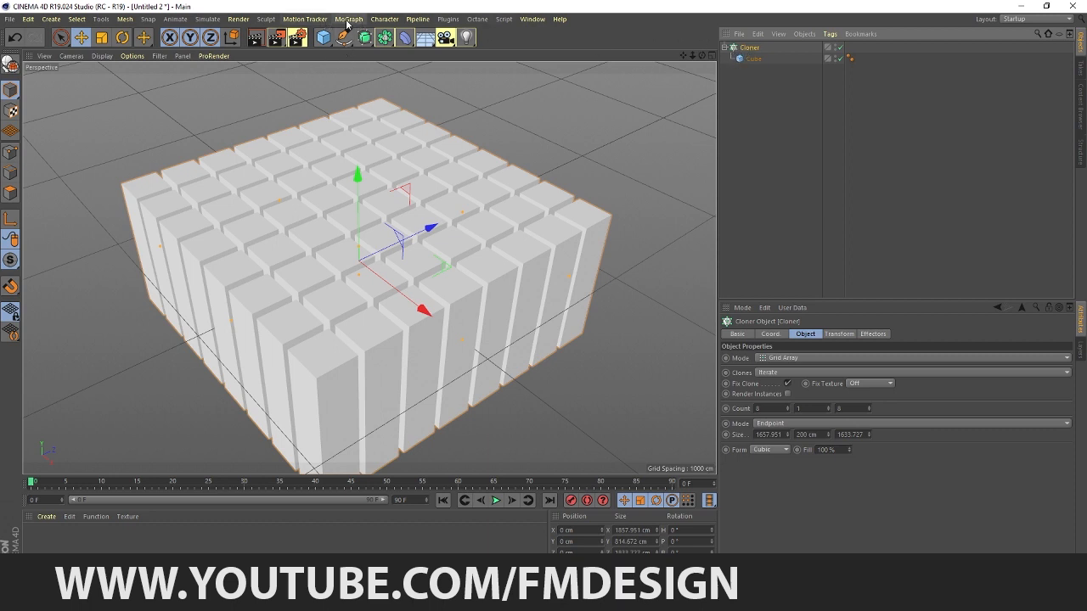
# - Add a Random effector with Position off and a raised Scale Y for varied block heights
pyautogui.click(348, 19)
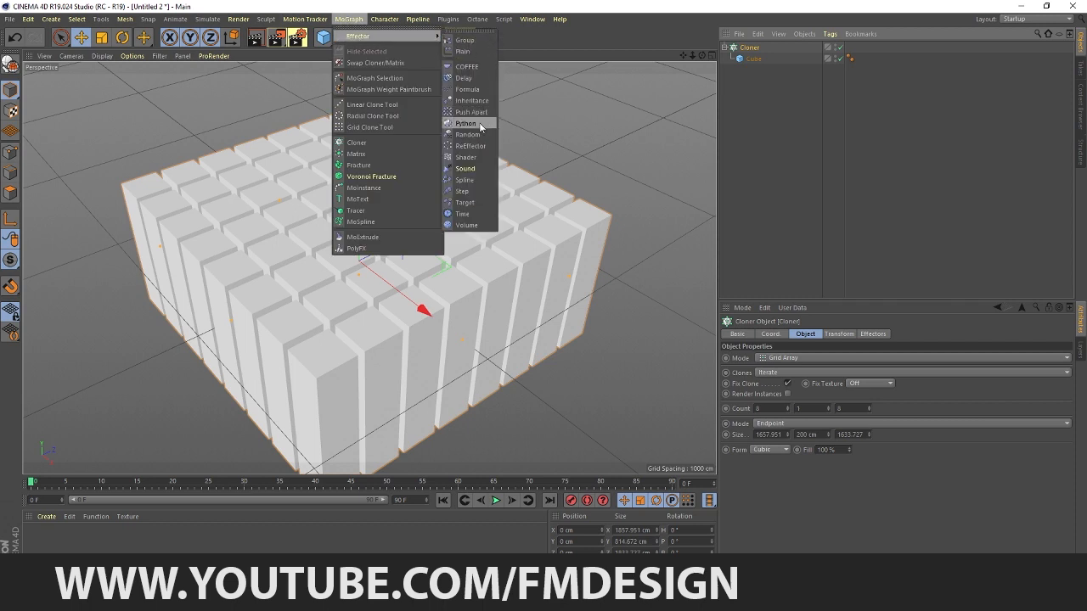
pyautogui.click(469, 134)
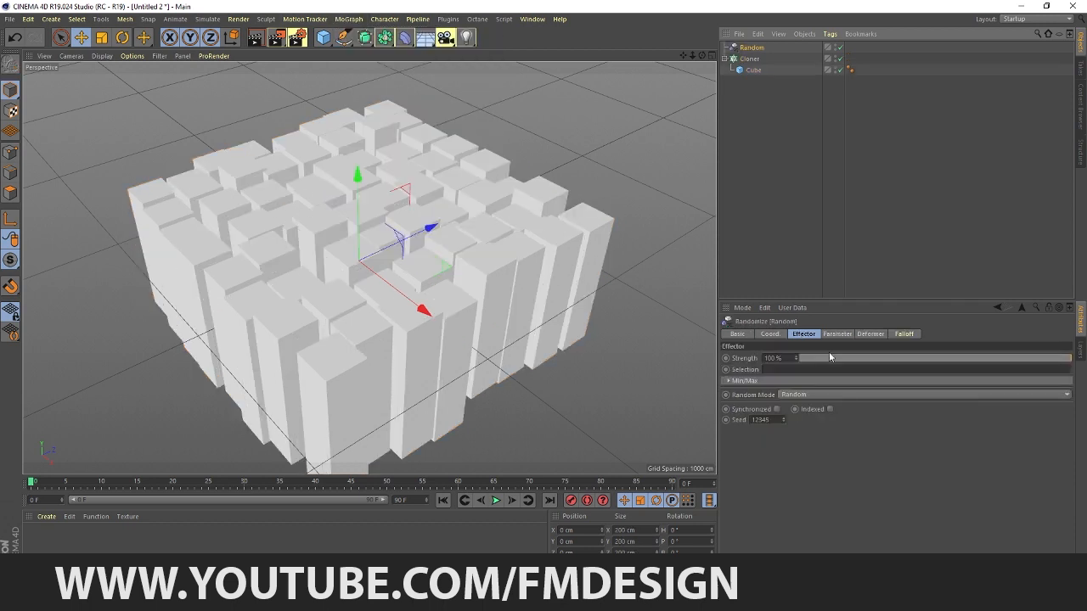
pyautogui.click(835, 333)
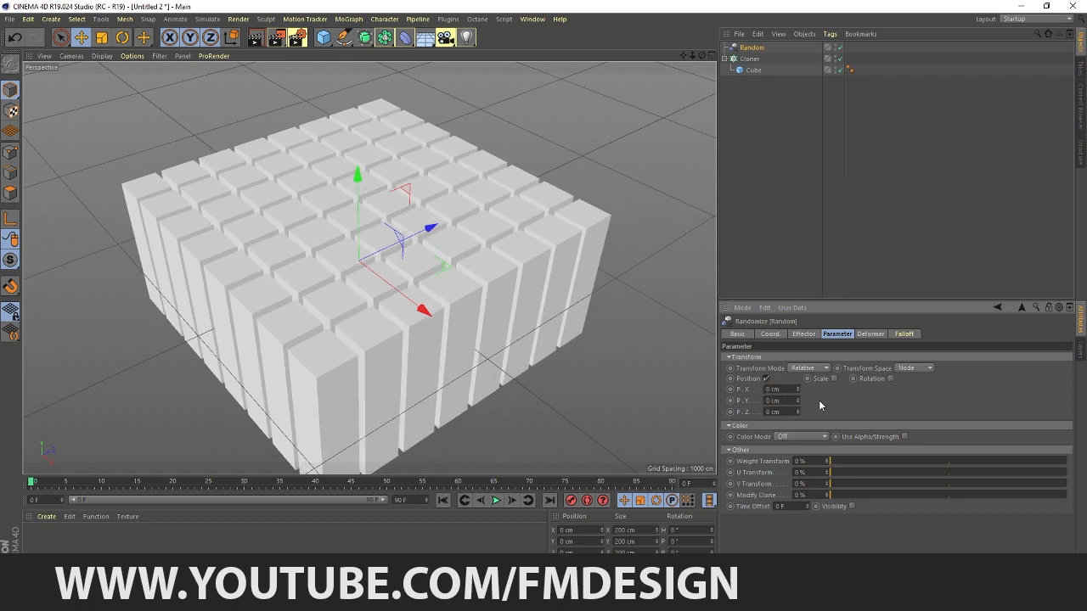
pyautogui.click(836, 379)
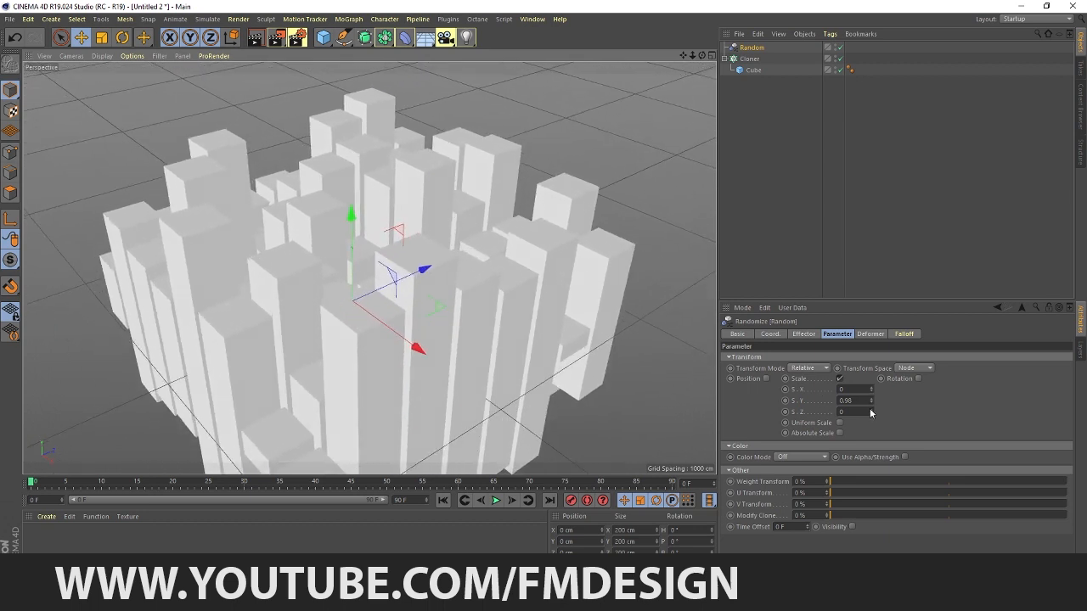
pyautogui.moveTo(853, 413); pyautogui.dragTo(869, 413)
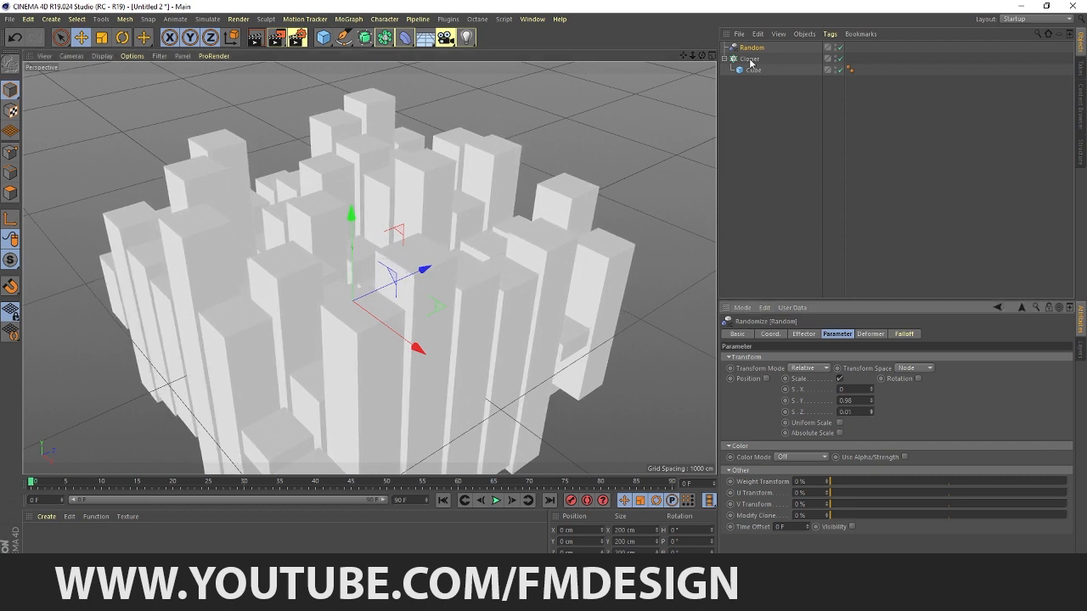
# - Re-enable random Position, widen the cloner grid, and switch toward the original city project
pyautogui.click(750, 58)
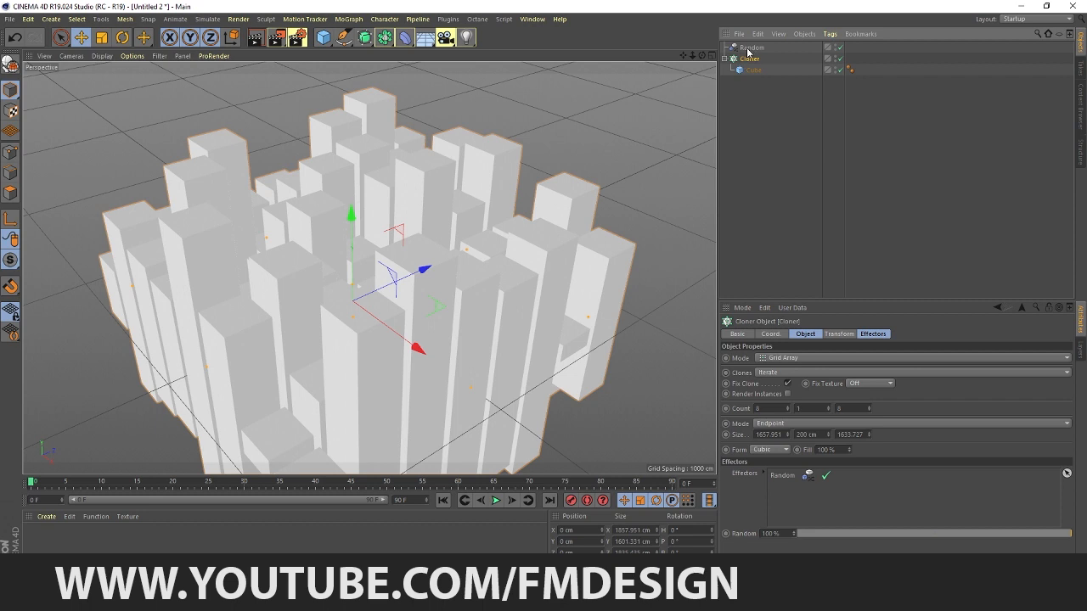
pyautogui.click(750, 48)
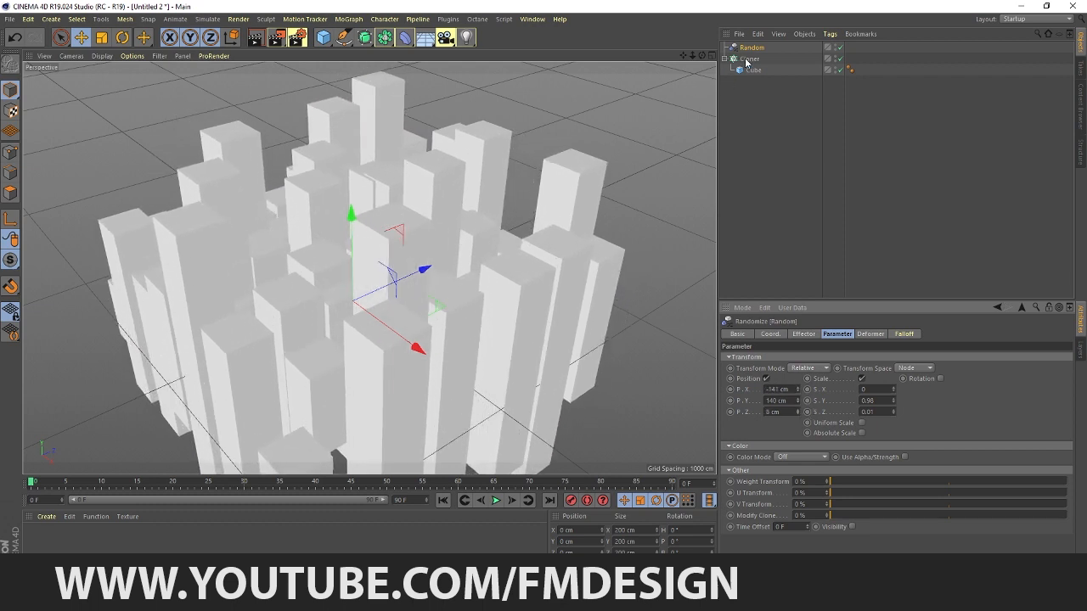
pyautogui.click(750, 58)
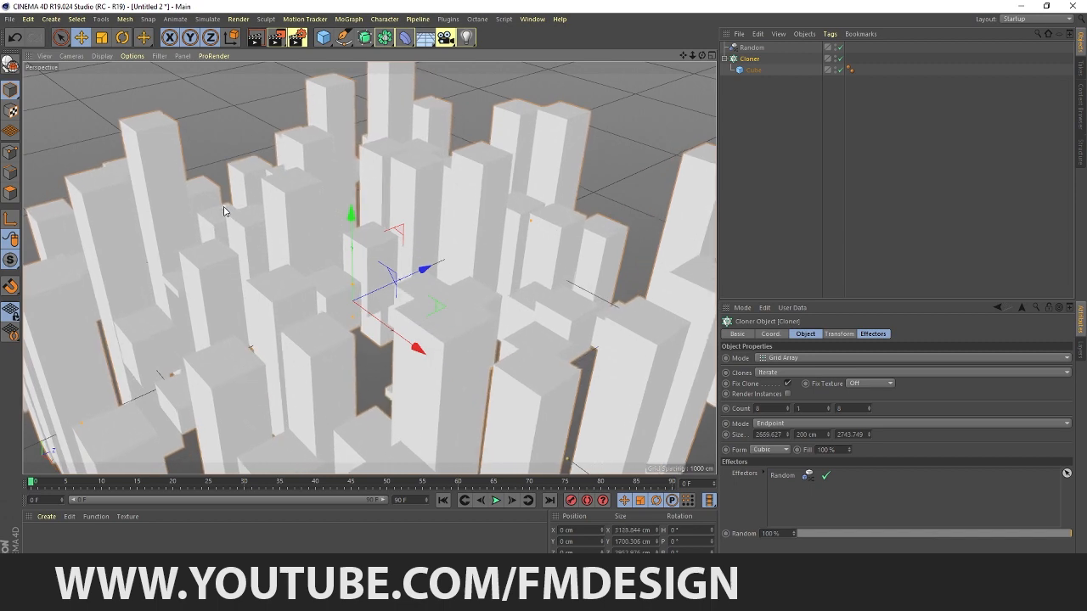
pyautogui.click(533, 19)
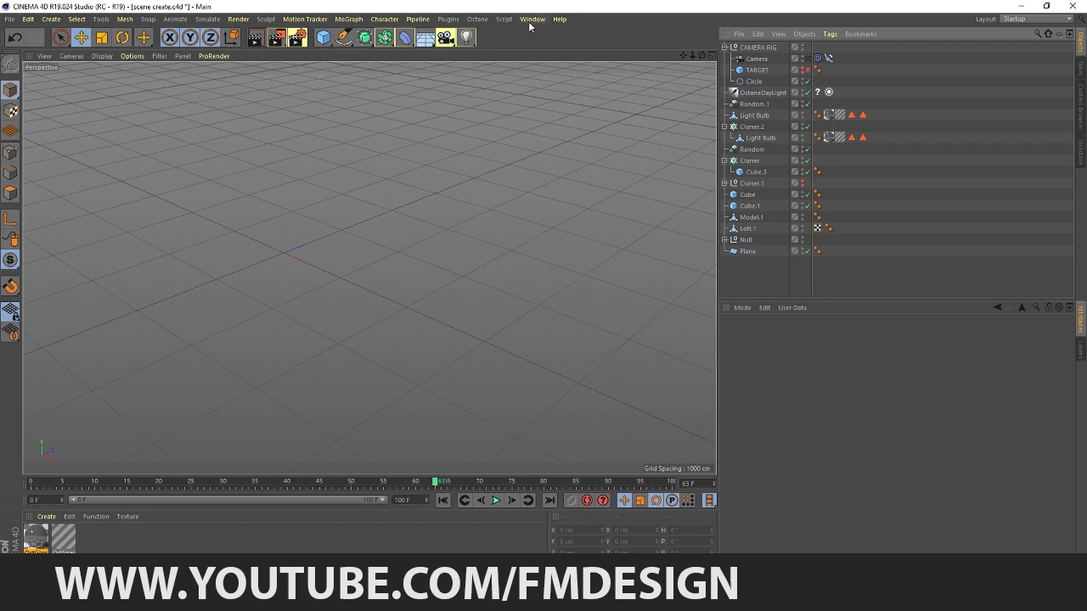
# - Select the dark Loft tower in the city project and copy it for the new scene
pyautogui.click(531, 19)
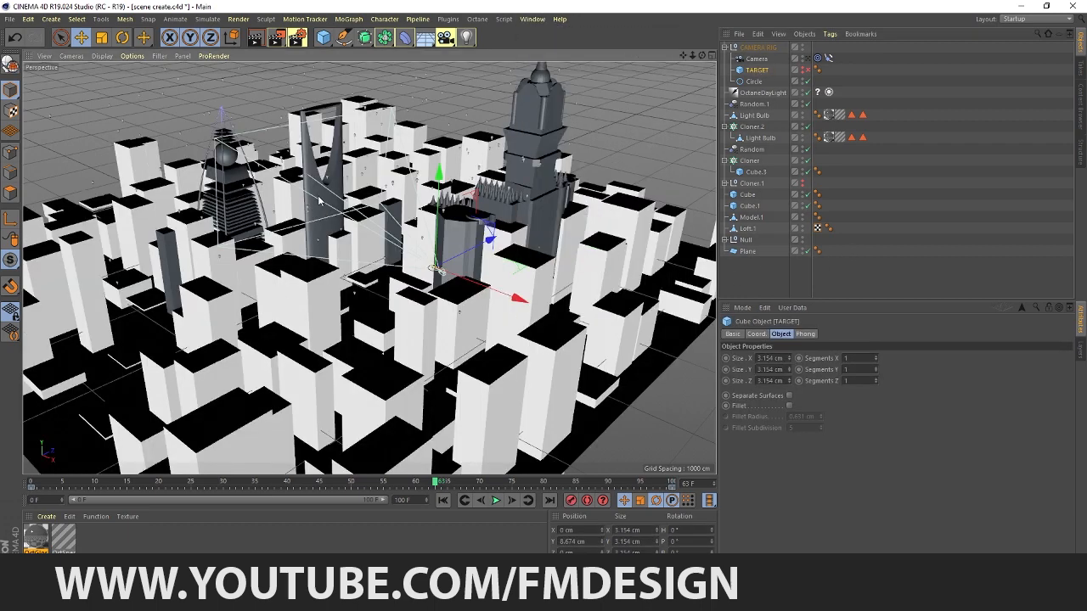
pyautogui.click(750, 228)
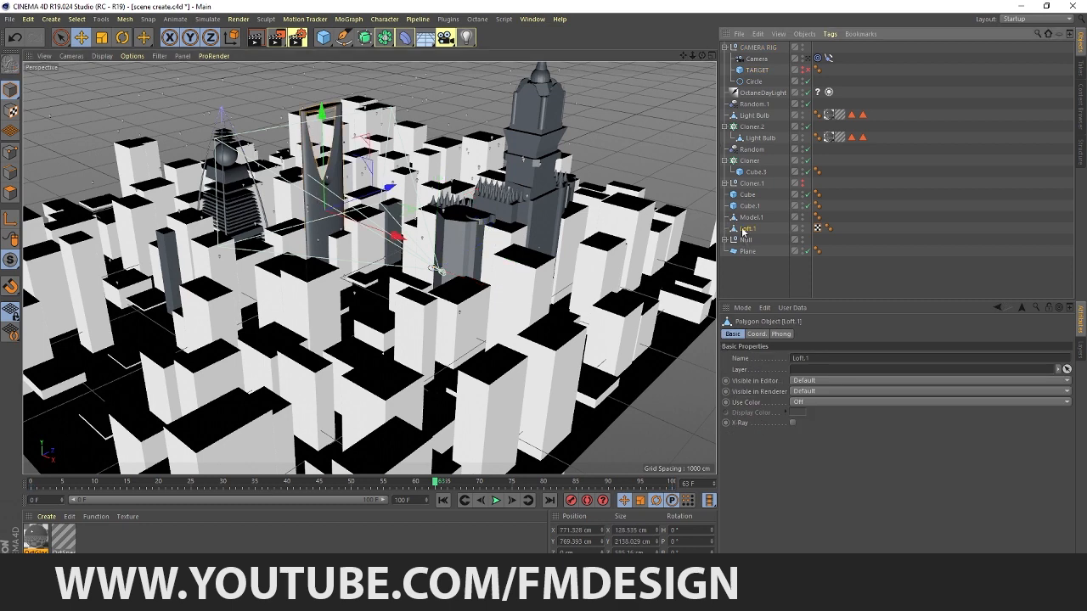
pyautogui.click(531, 19)
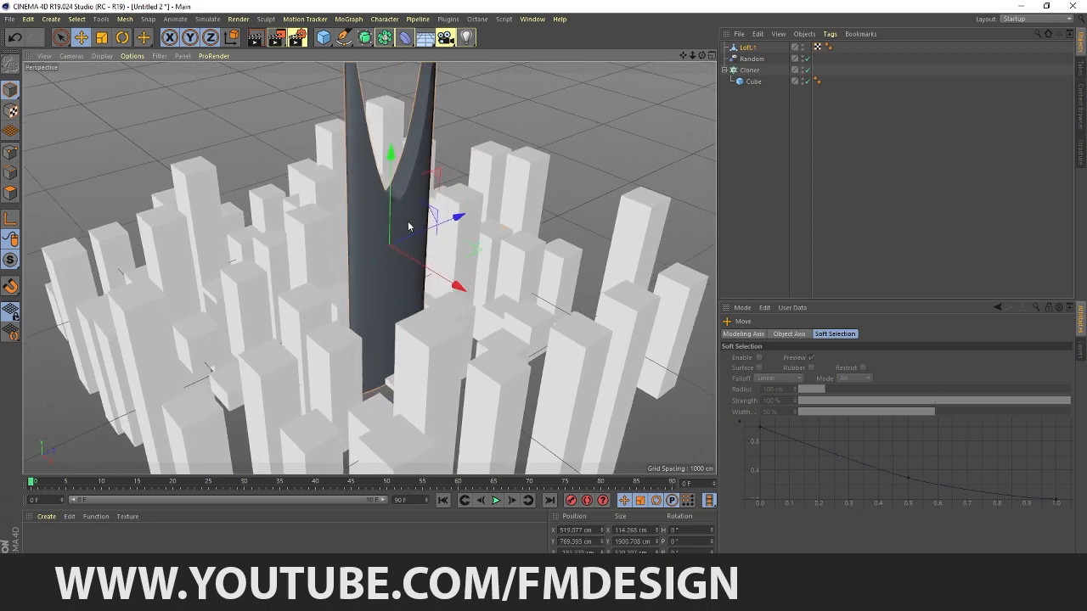
# - Move the pasted tower into the centre of the random-height block grid
pyautogui.moveTo(407, 227); pyautogui.dragTo(431, 265)
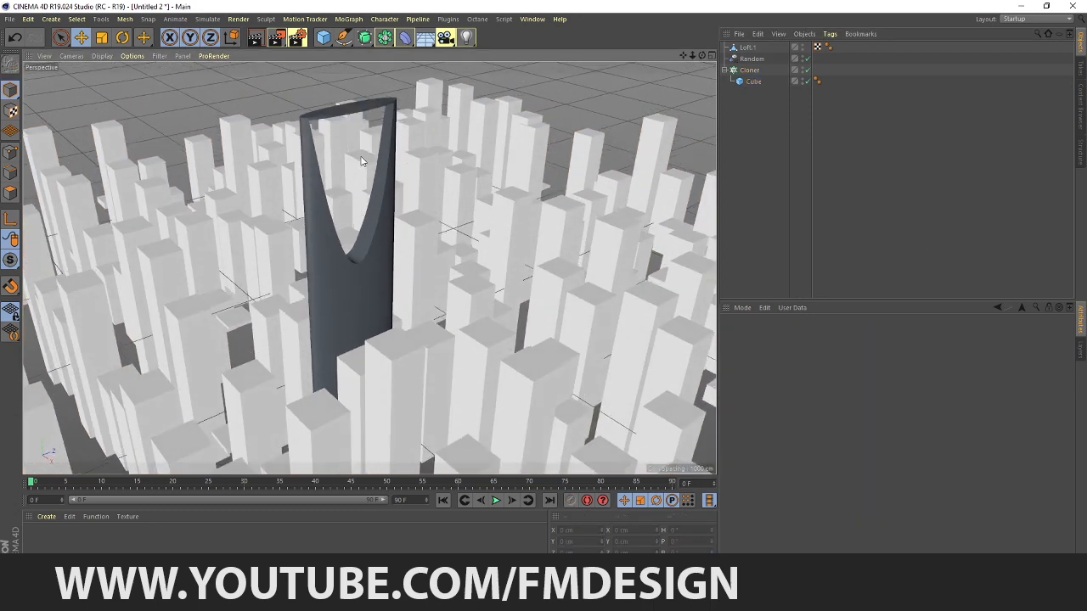
# - Add a ground Plane primitive and a Camera object to the block city scene
pyautogui.click(323, 38)
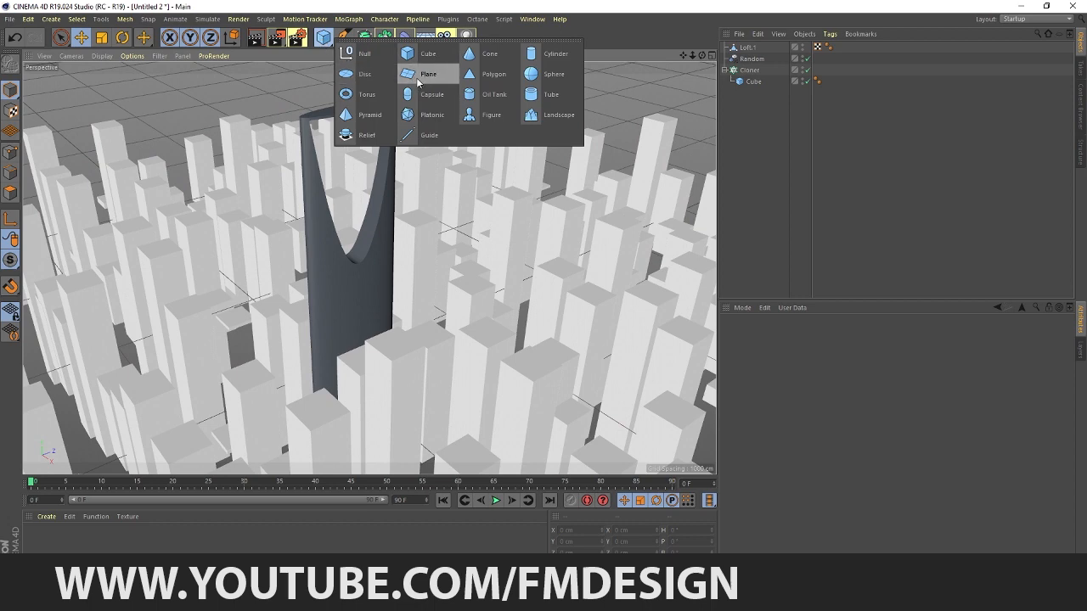
pyautogui.click(428, 73)
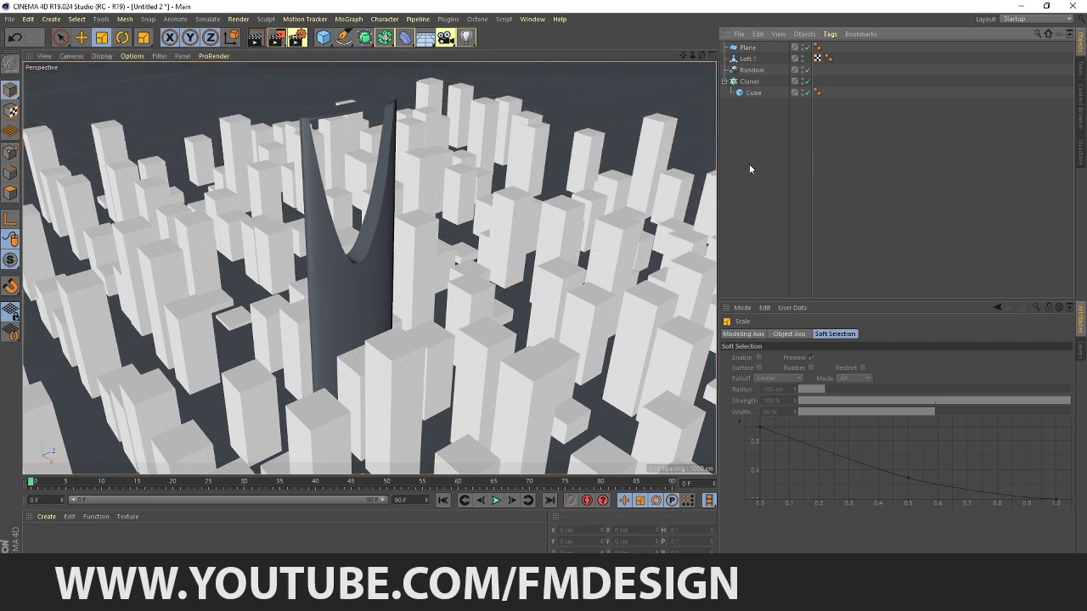
pyautogui.click(442, 37)
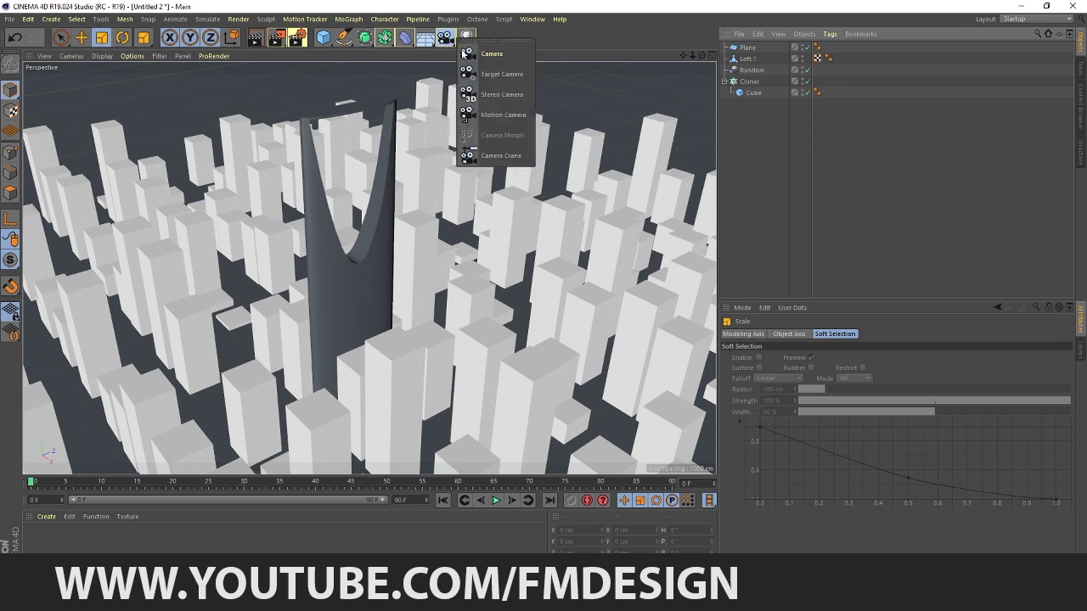
pyautogui.click(492, 53)
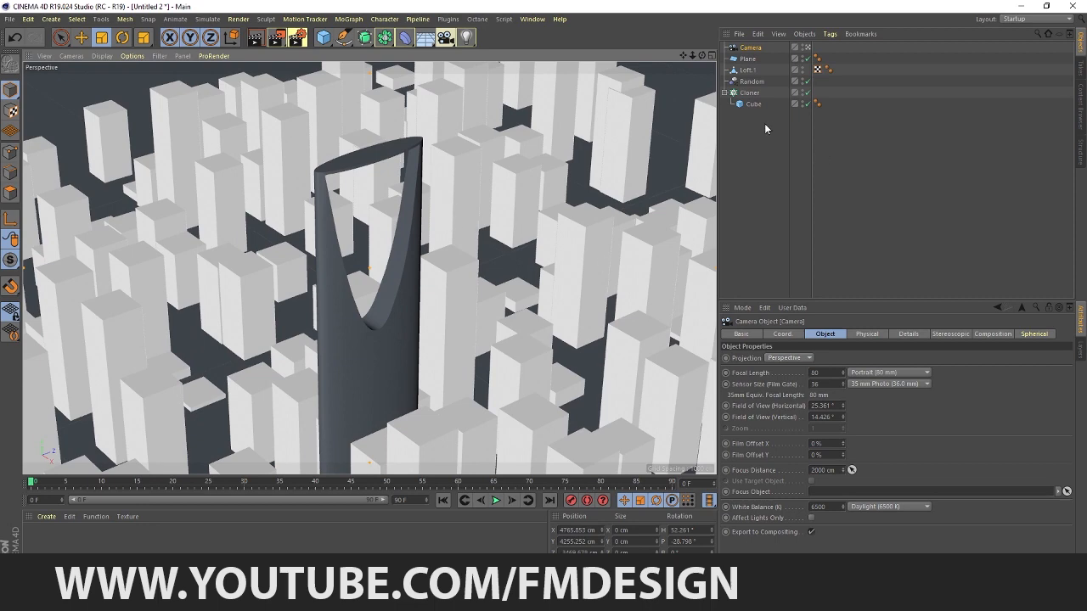
pyautogui.moveTo(749, 92)
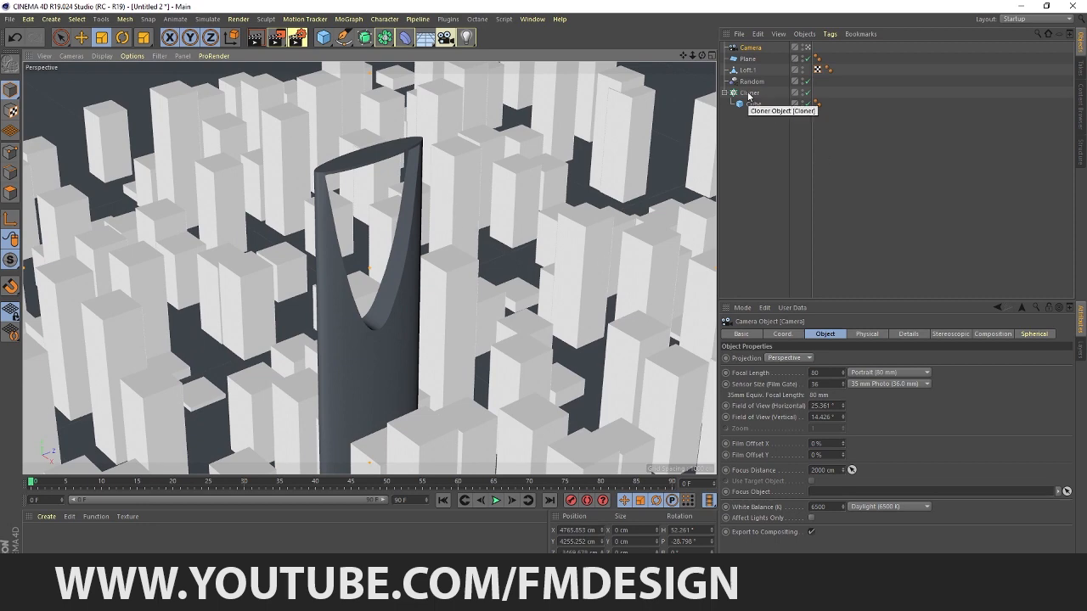
# - Raise the Cloner's grid count for a denser city around the tower, then deselect
pyautogui.click(751, 91)
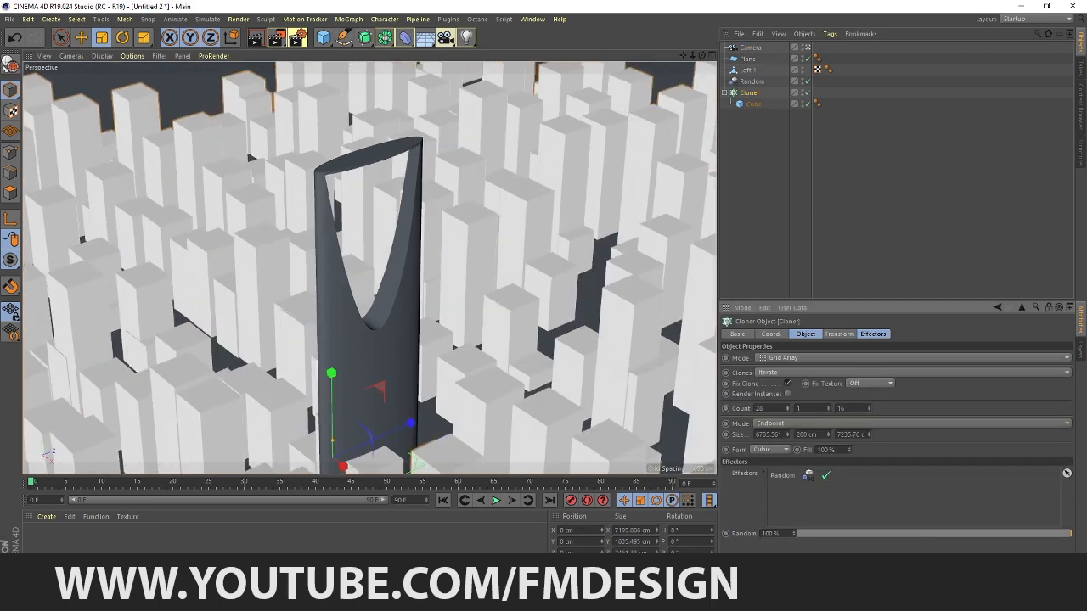
pyautogui.click(788, 408)
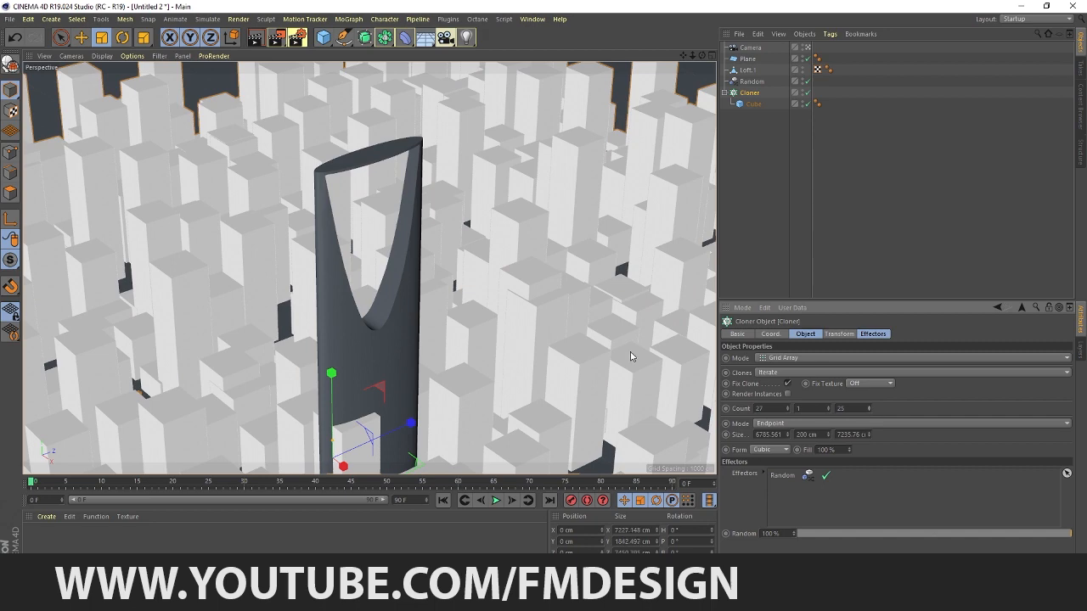
pyautogui.moveTo(840, 408); pyautogui.dragTo(869, 408)
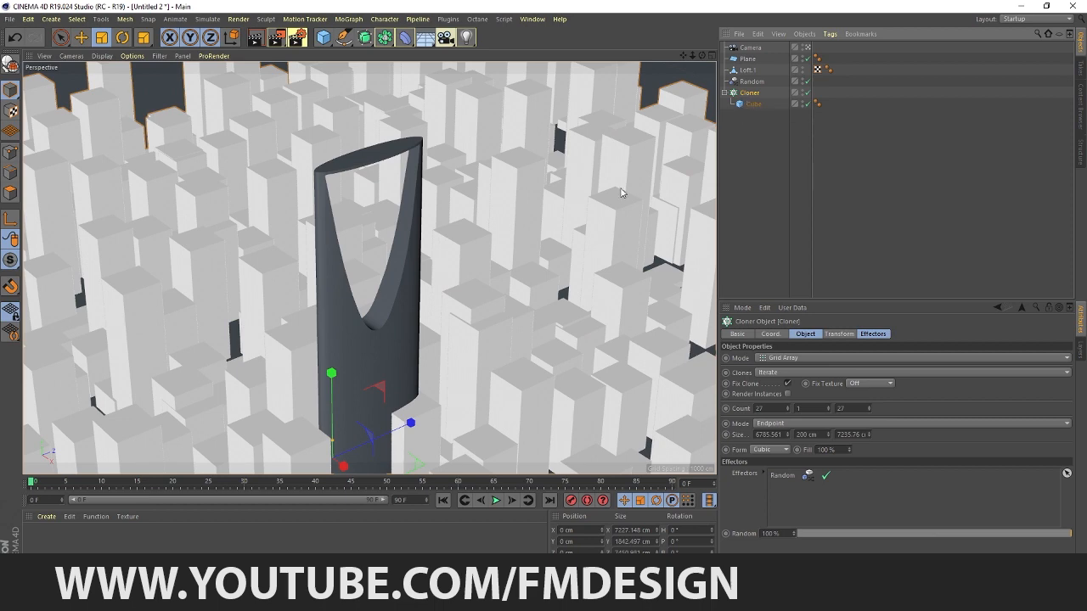
pyautogui.moveTo(397, 225)
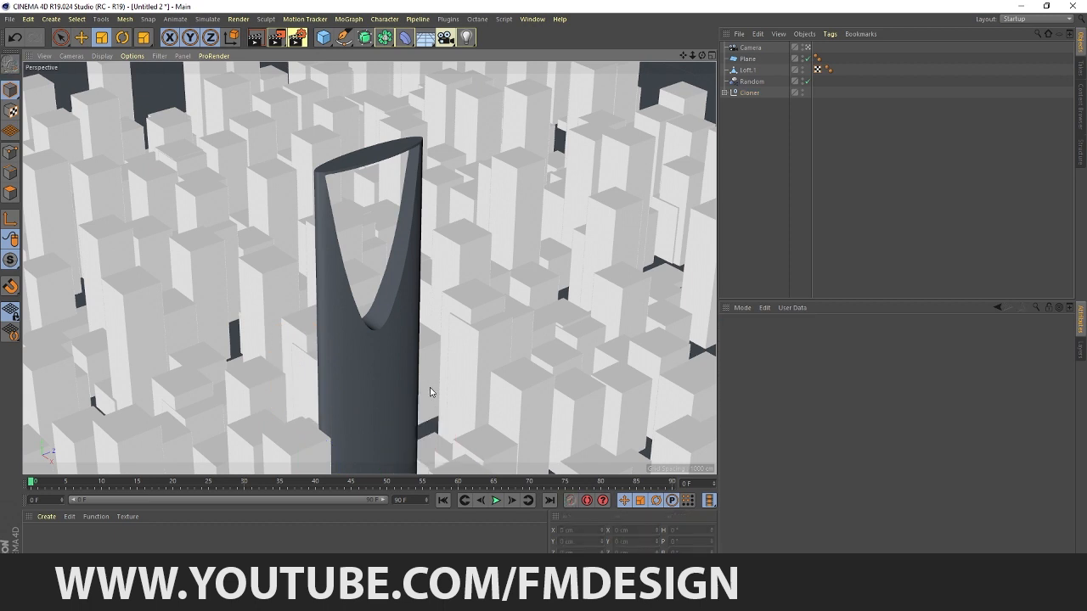
pyautogui.click(296, 441)
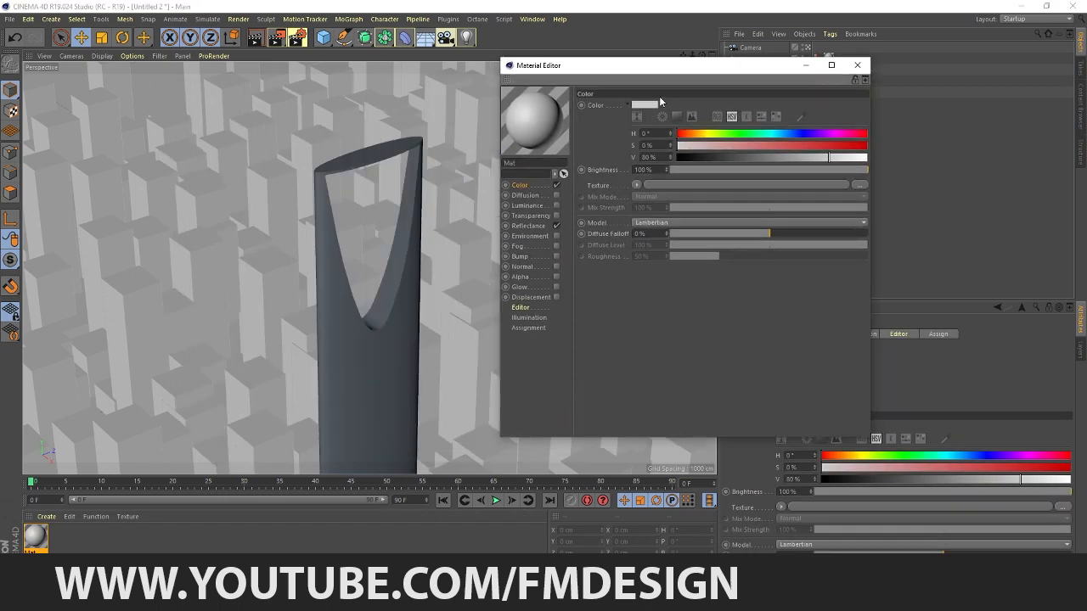
# - Darken the base colour and add a Beckmann reflectance layer using the Conductor Gold Fresnel preset
pyautogui.click(645, 105)
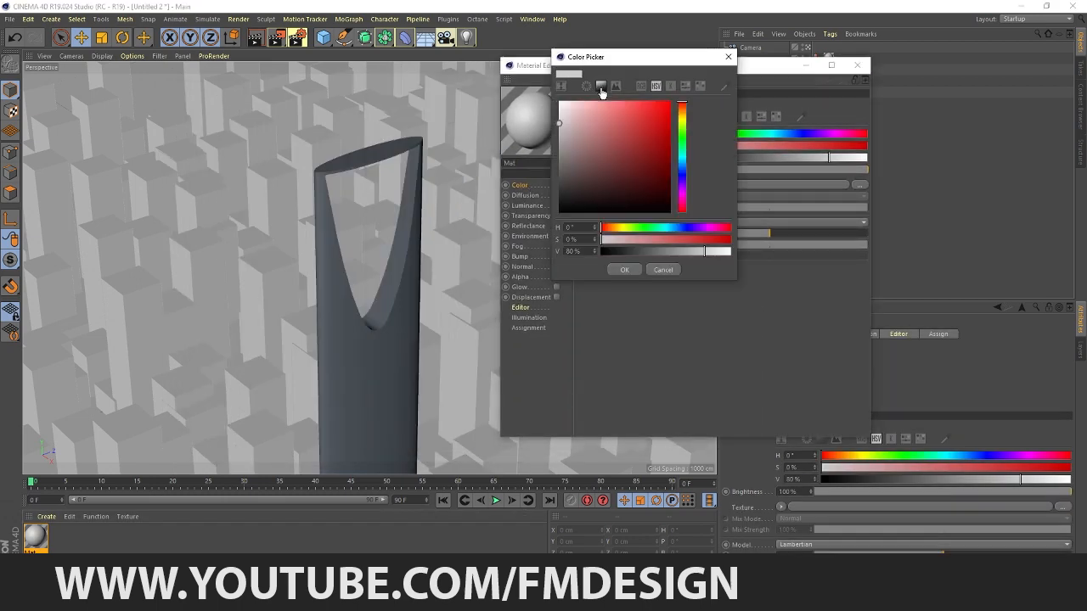
pyautogui.click(625, 268)
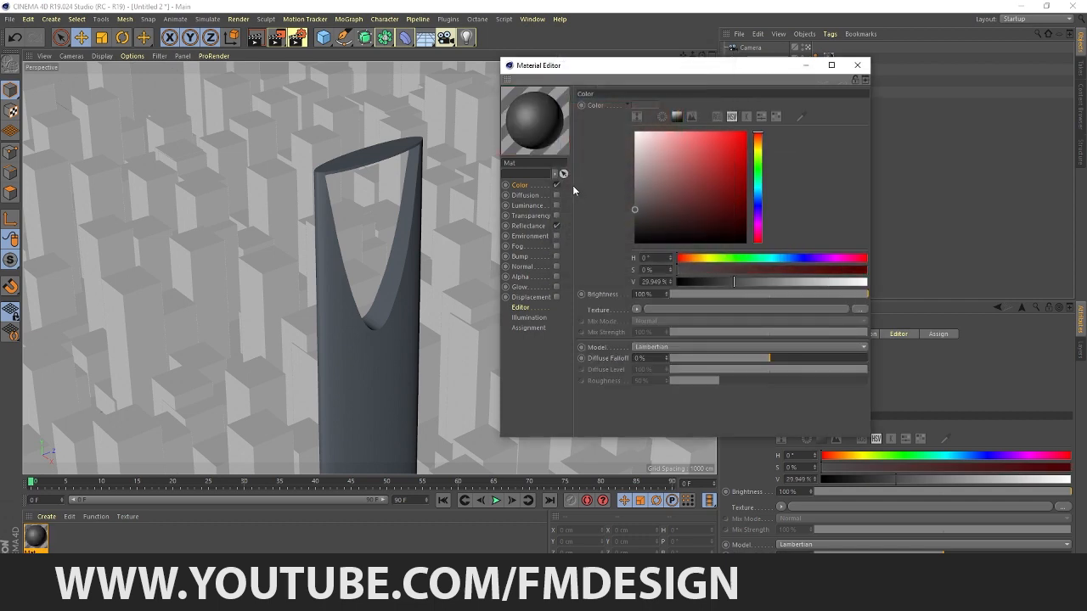
pyautogui.click(528, 225)
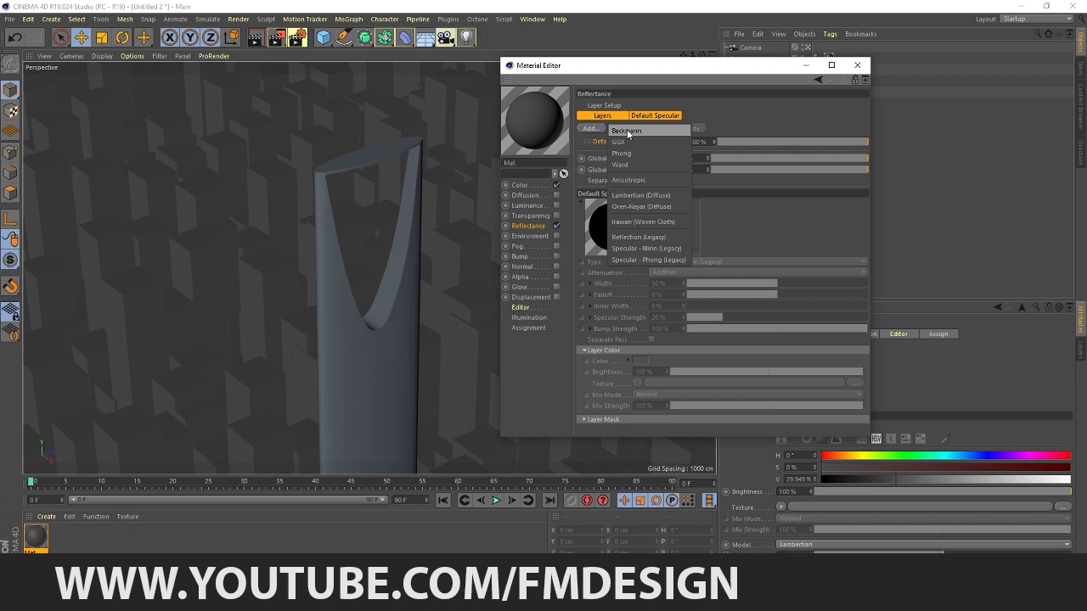
pyautogui.click(625, 129)
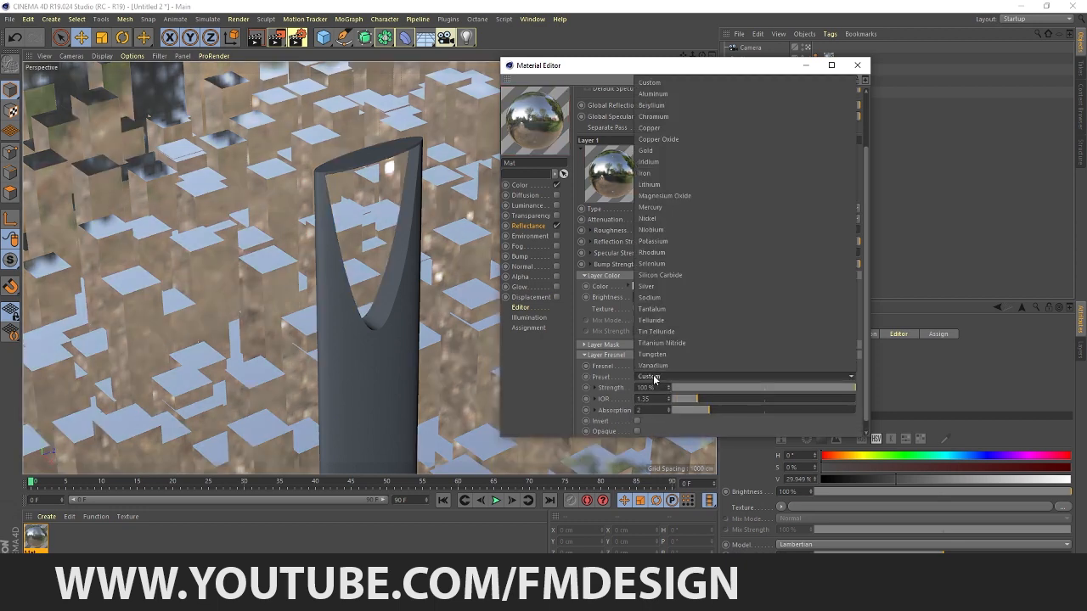
pyautogui.click(645, 149)
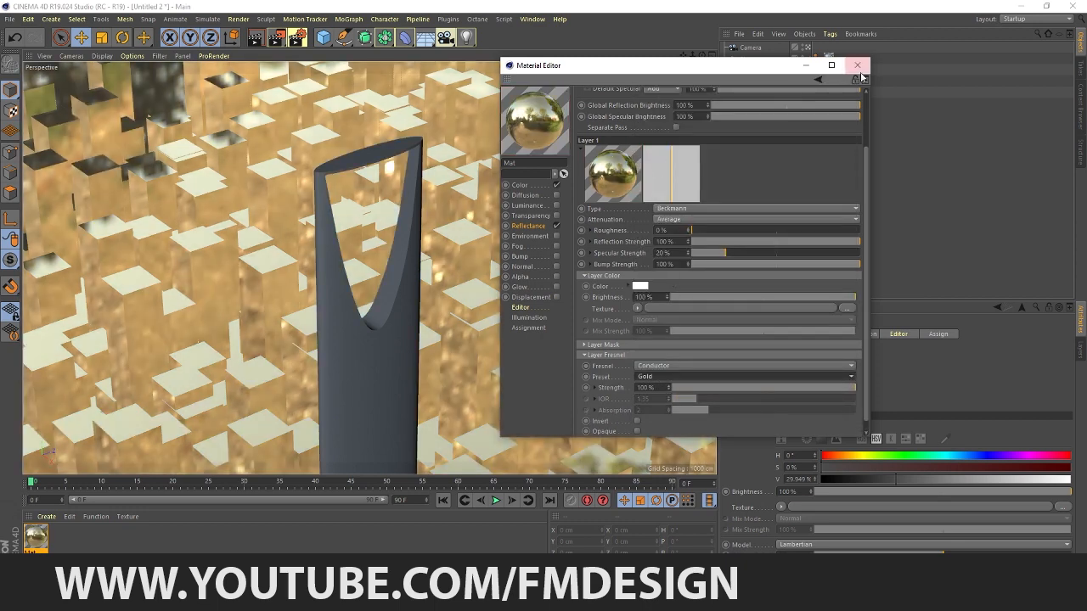
pyautogui.click(855, 65)
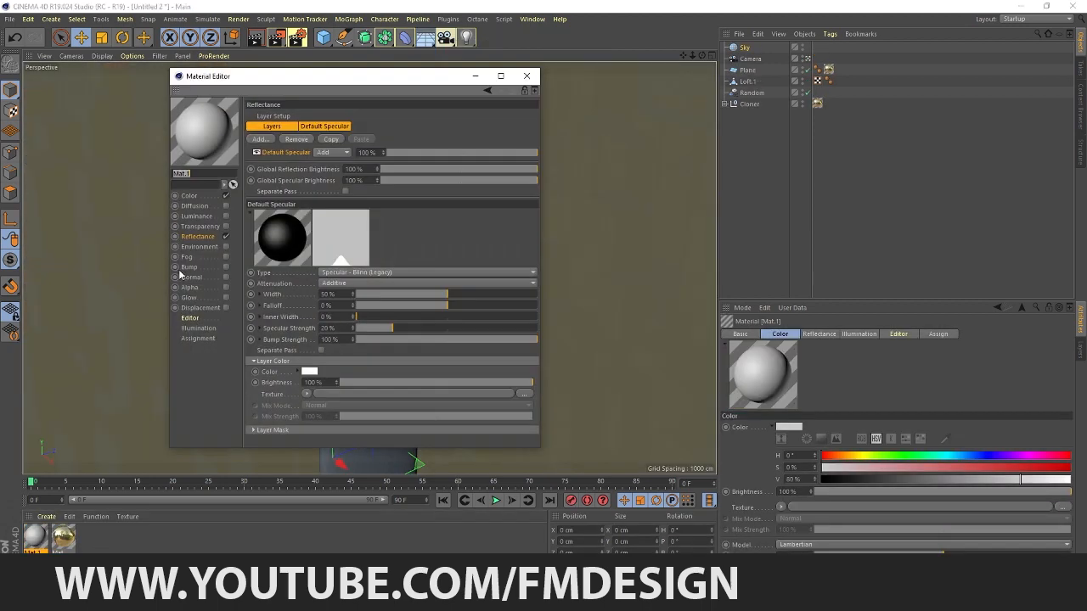
# - Load environment.jpg from 01 MAPS > Reflection HDRIs into the sky material's Color texture
pyautogui.click(197, 216)
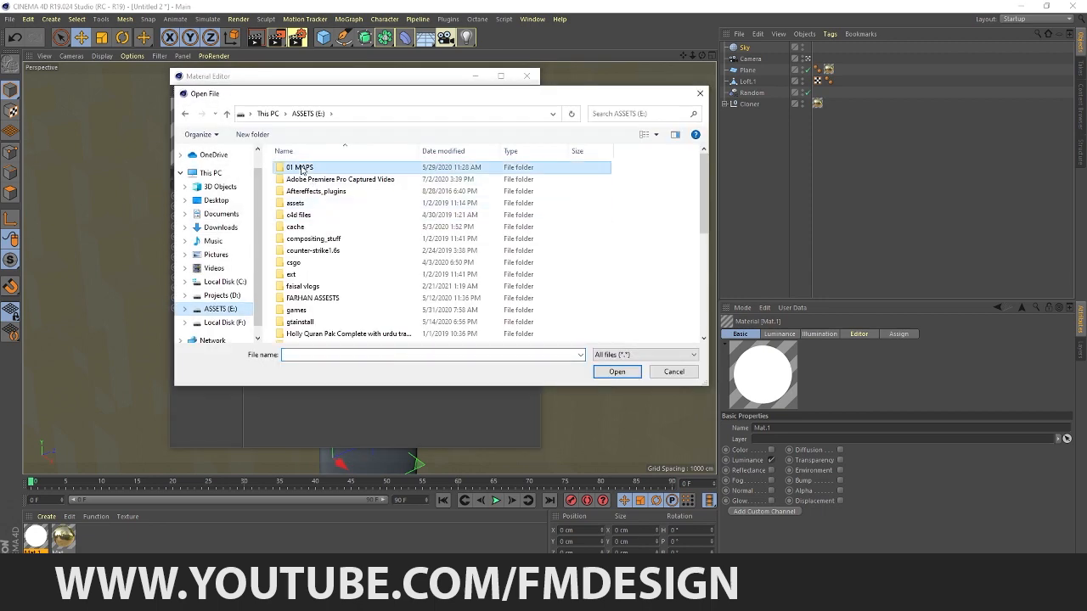
pyautogui.doubleClick(298, 167)
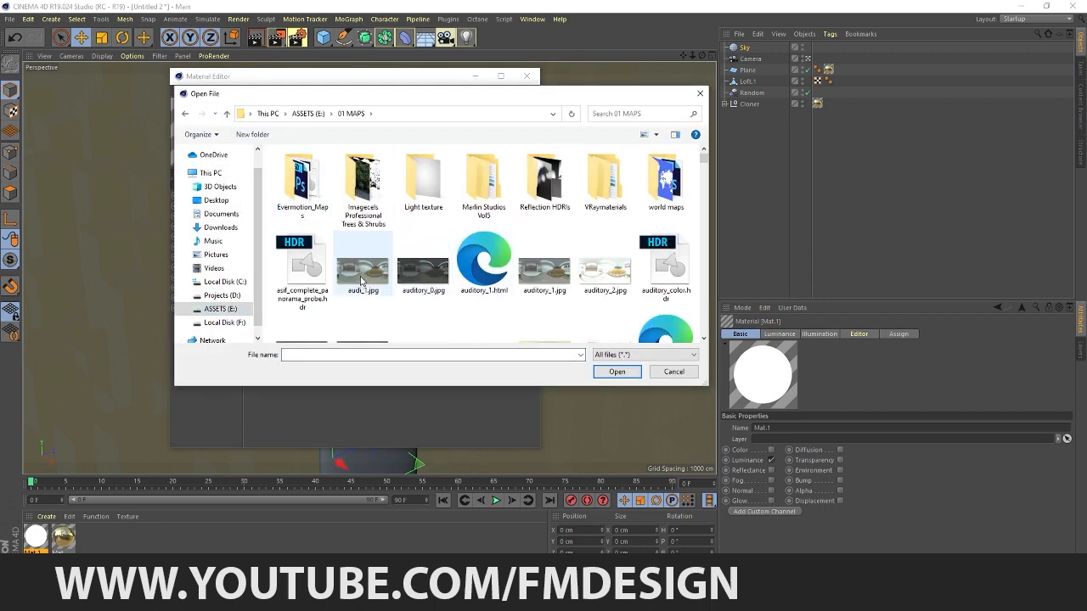
pyautogui.doubleClick(543, 183)
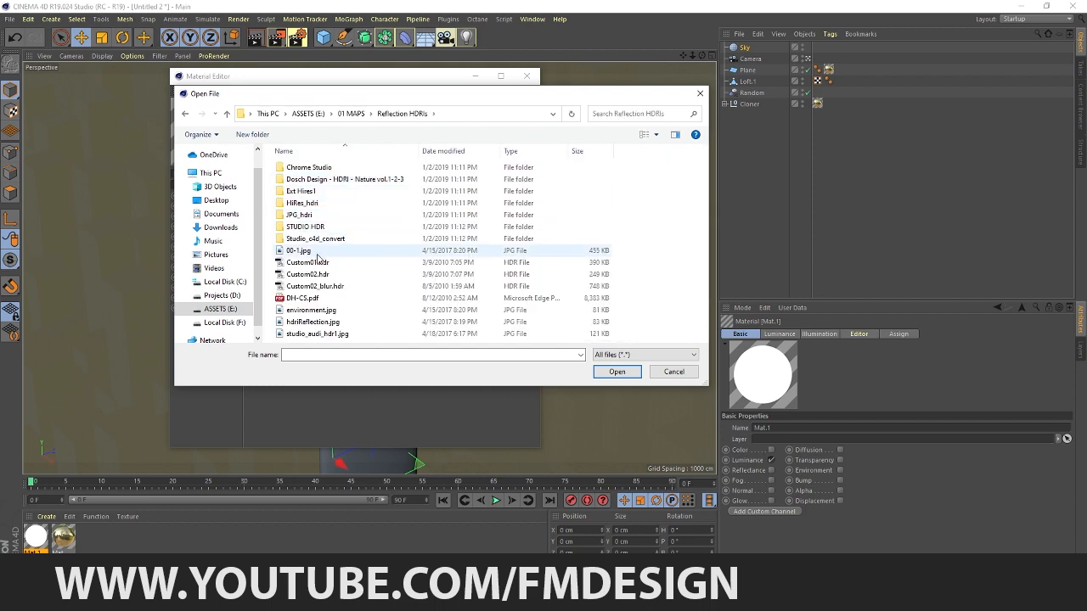
pyautogui.click(311, 309)
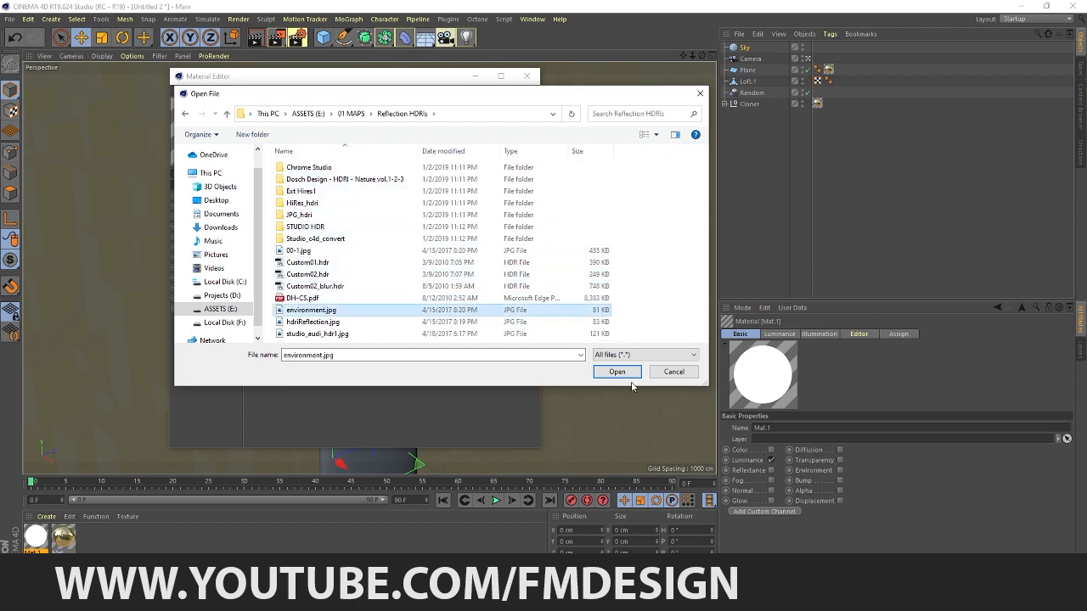
pyautogui.click(616, 372)
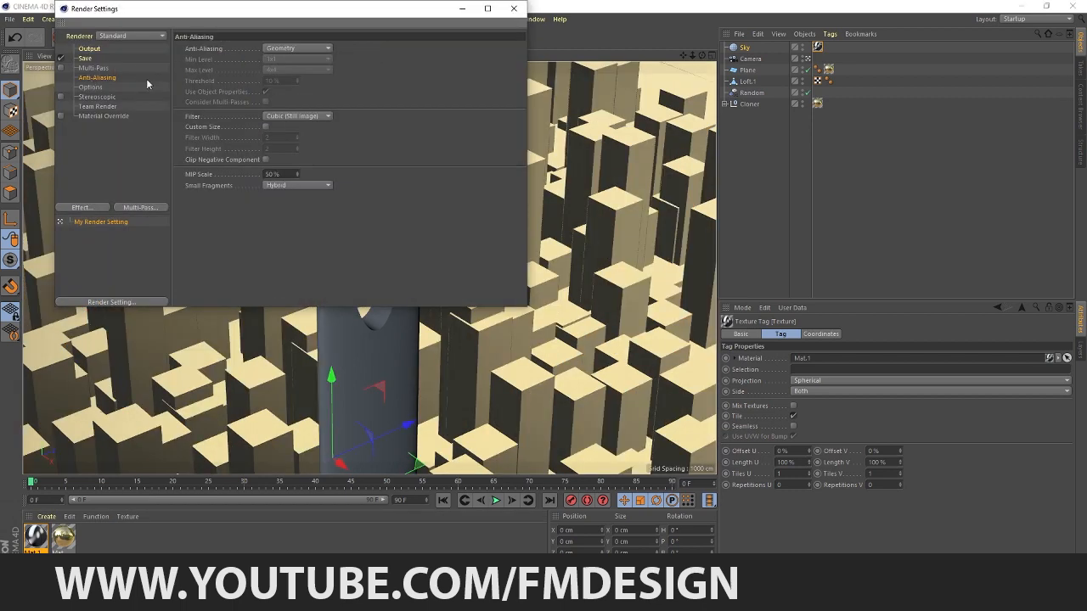
# - Set render Anti-Aliasing to Geometry and select the Sky object for a render-region preview
pyautogui.click(297, 48)
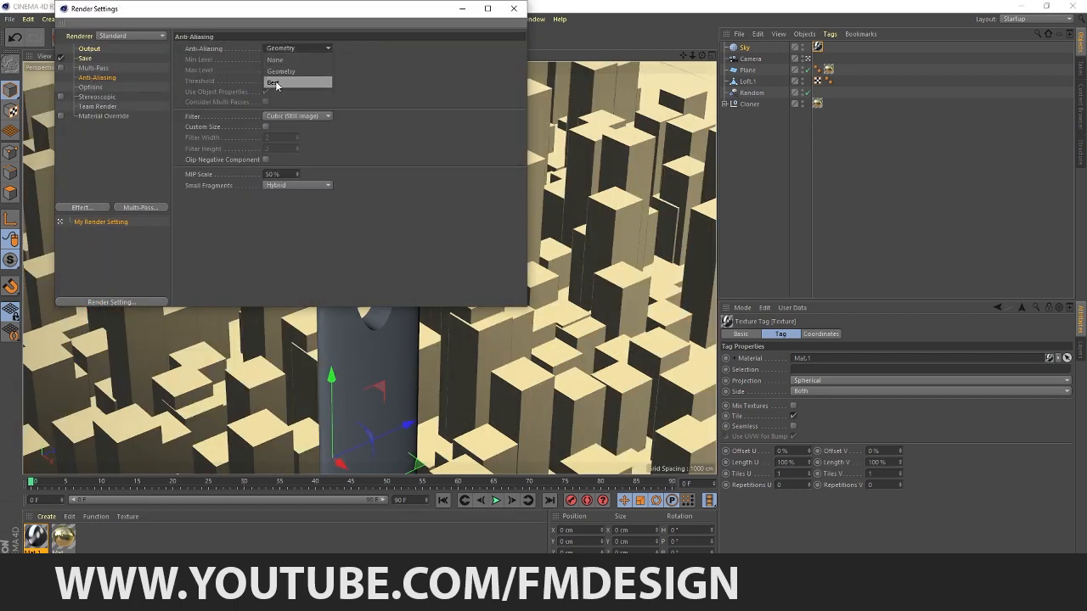
pyautogui.click(513, 9)
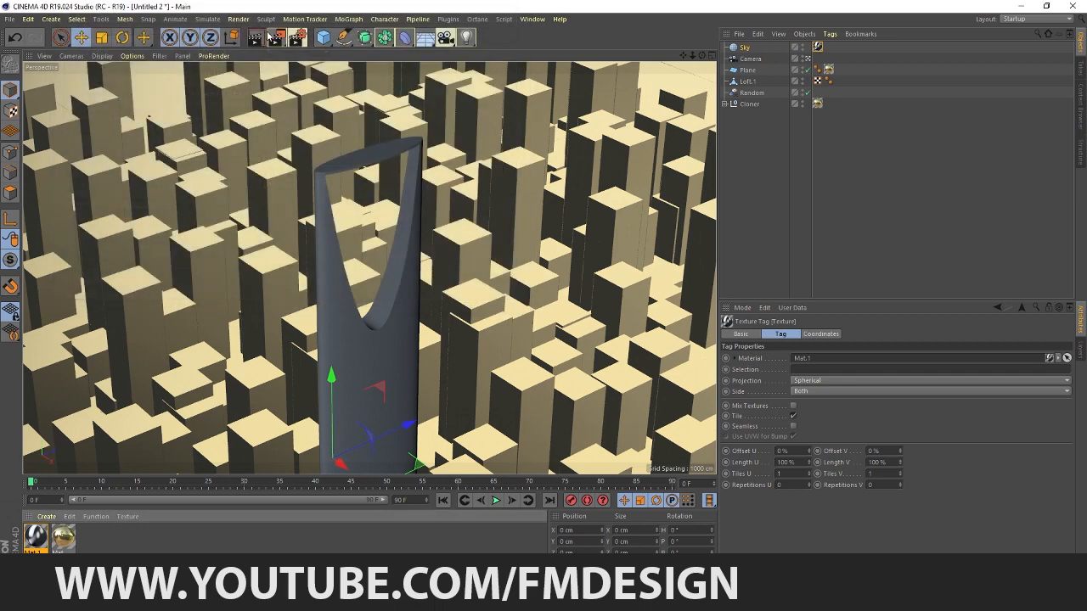
pyautogui.click(254, 38)
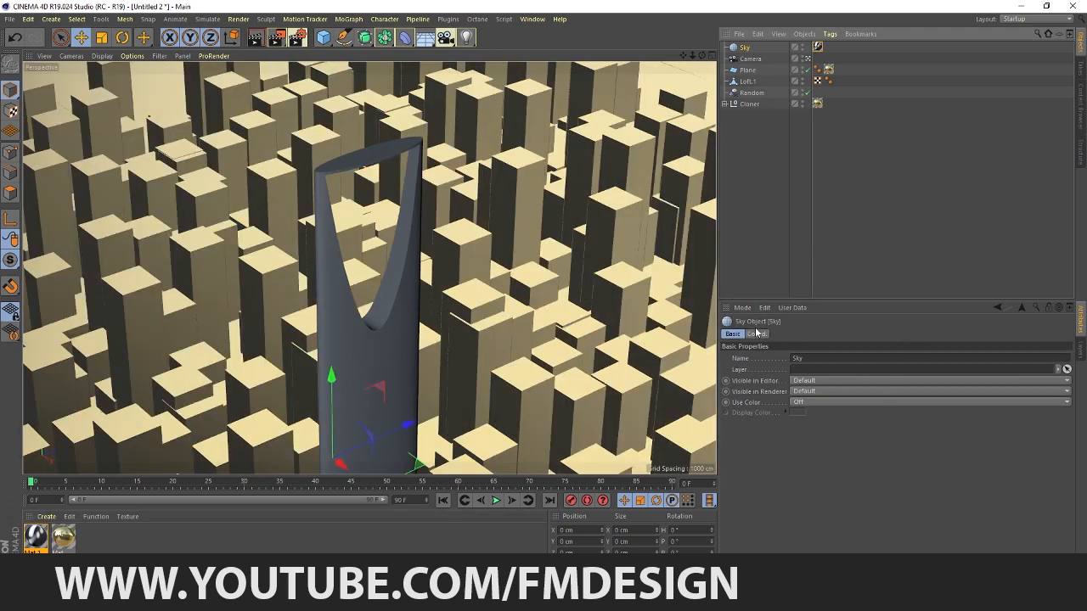
pyautogui.click(755, 332)
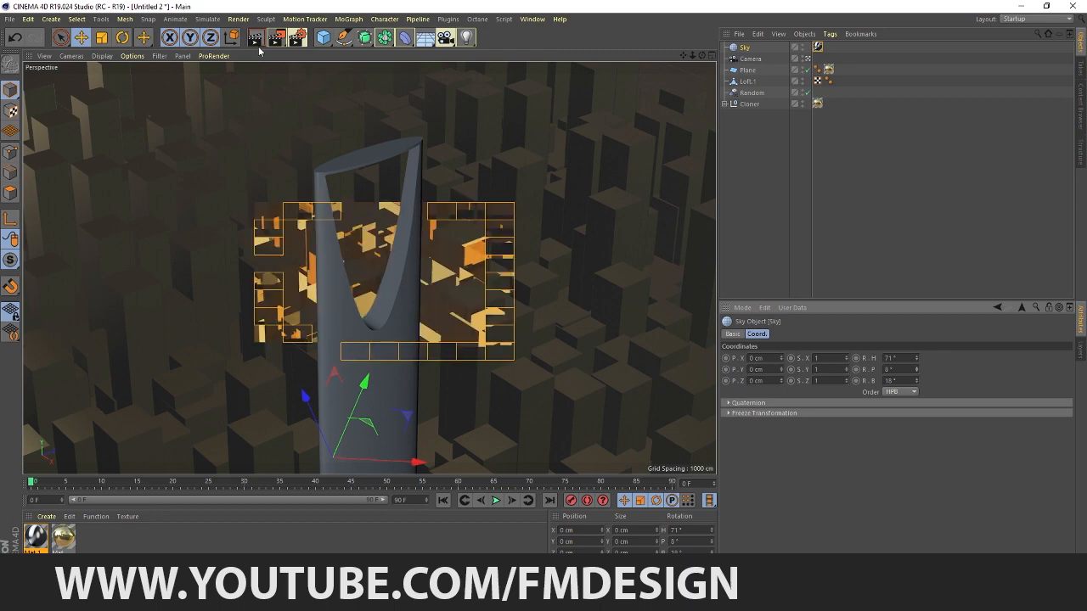
pyautogui.moveTo(255, 37)
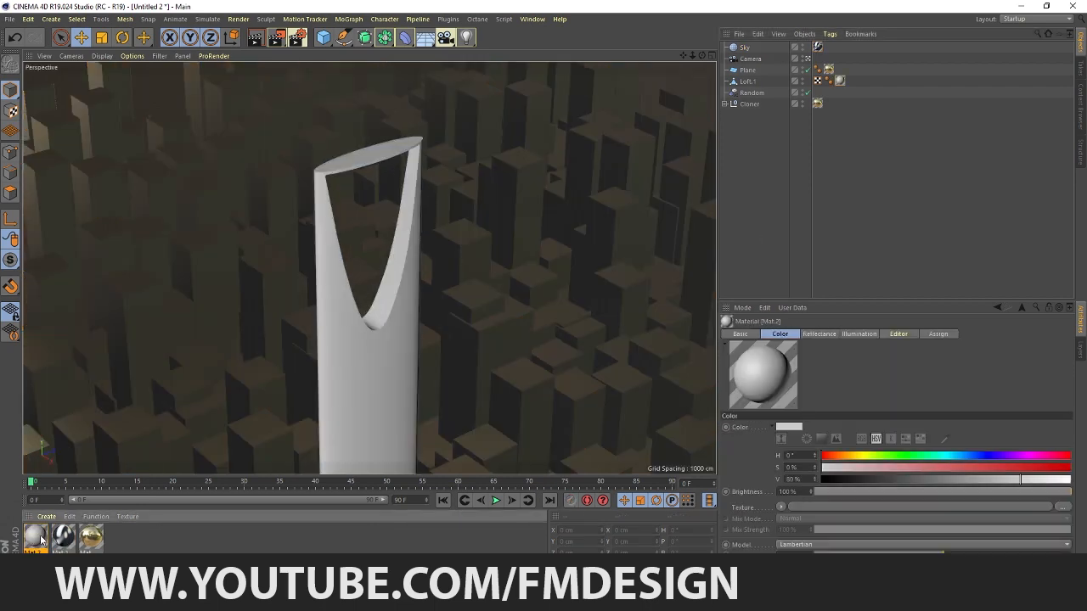
# - Give Mat.2 a dark base colour and a Beckmann reflectance layer with adjusted reflection strength
pyautogui.doubleClick(34, 537)
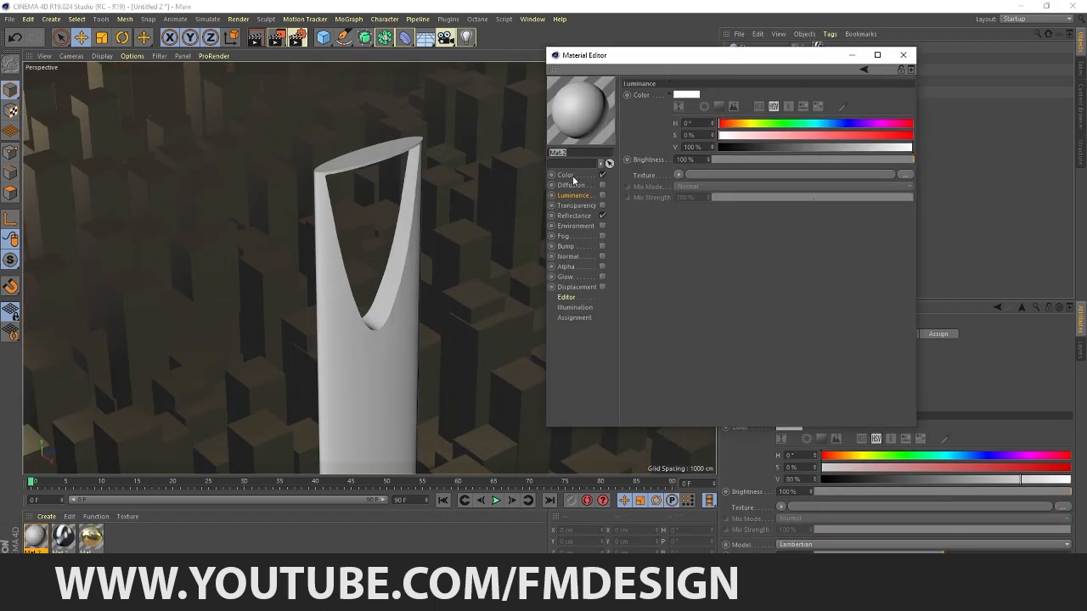
pyautogui.click(566, 175)
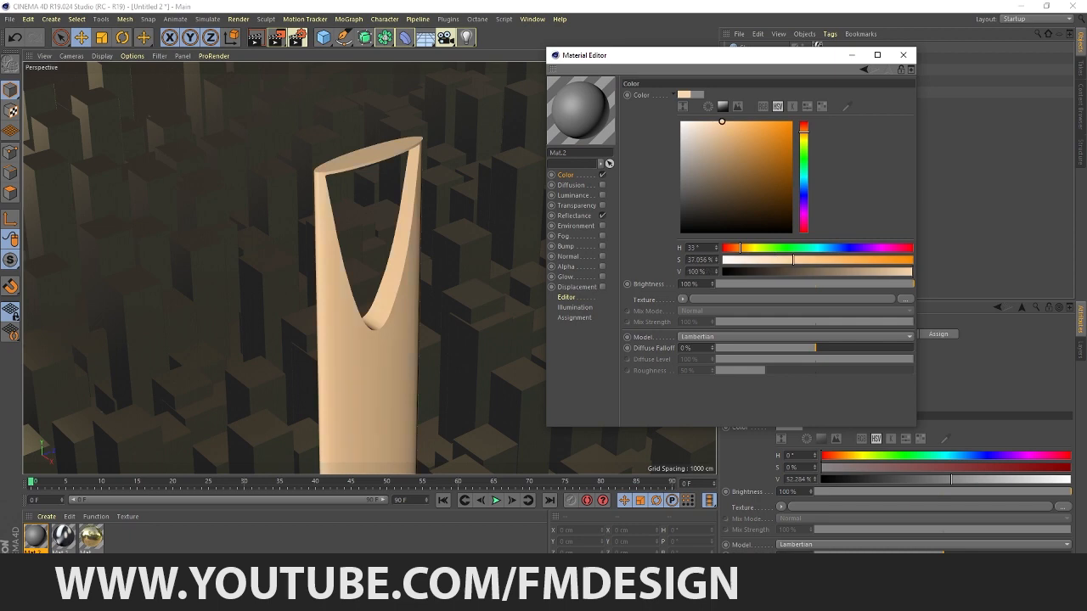
pyautogui.click(574, 216)
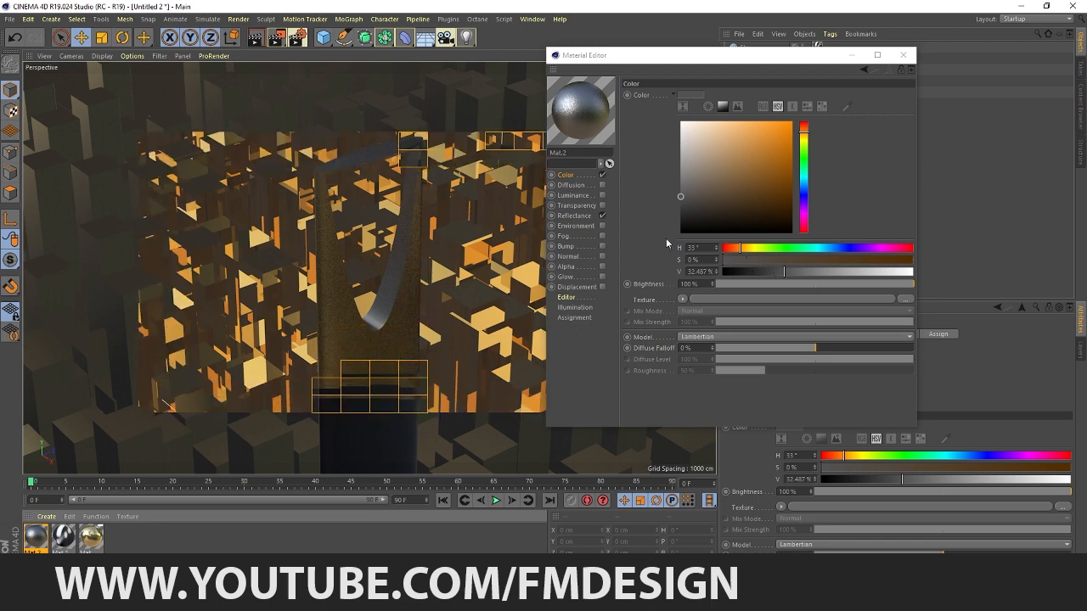
pyautogui.click(574, 215)
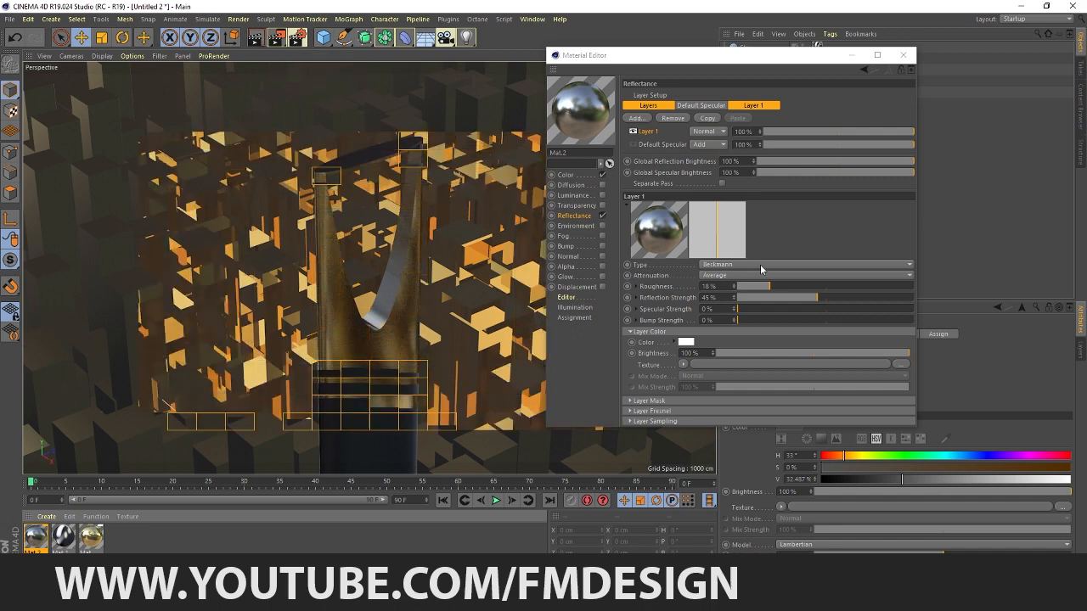
pyautogui.moveTo(747, 286); pyautogui.dragTo(744, 285)
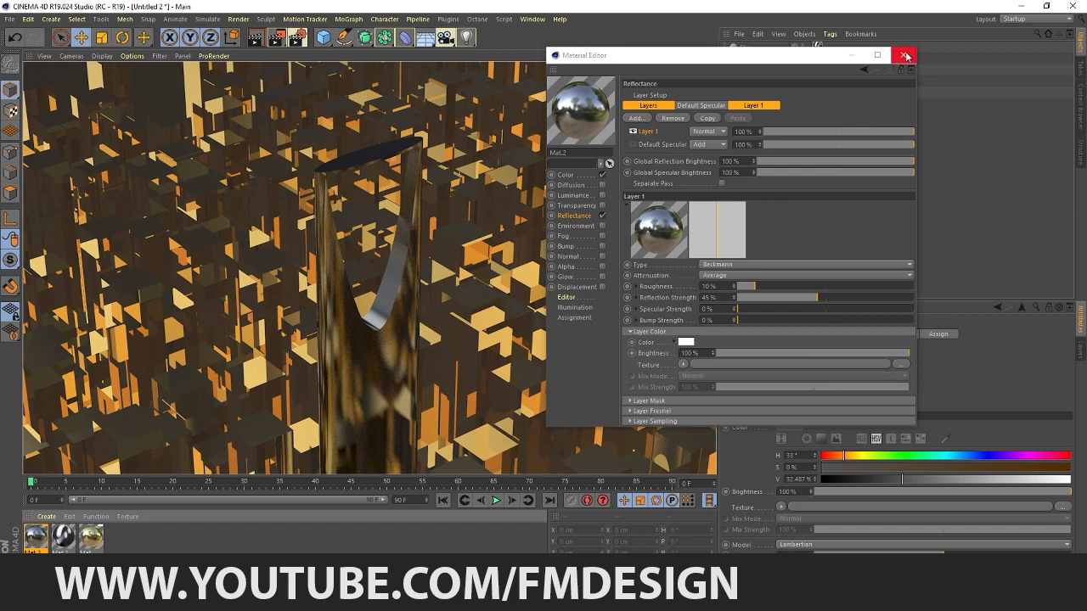
pyautogui.click(903, 54)
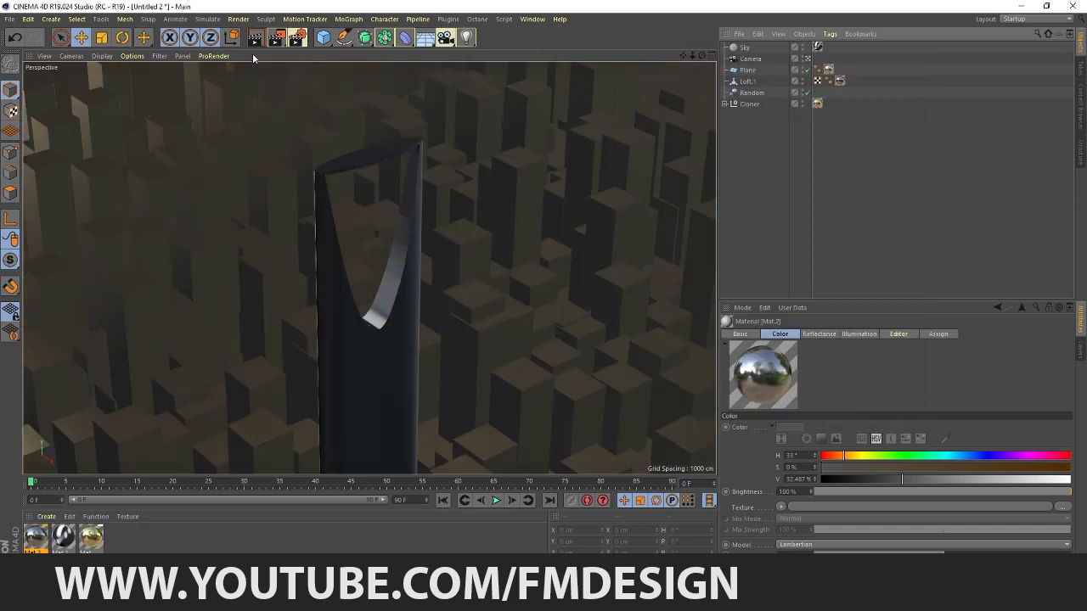